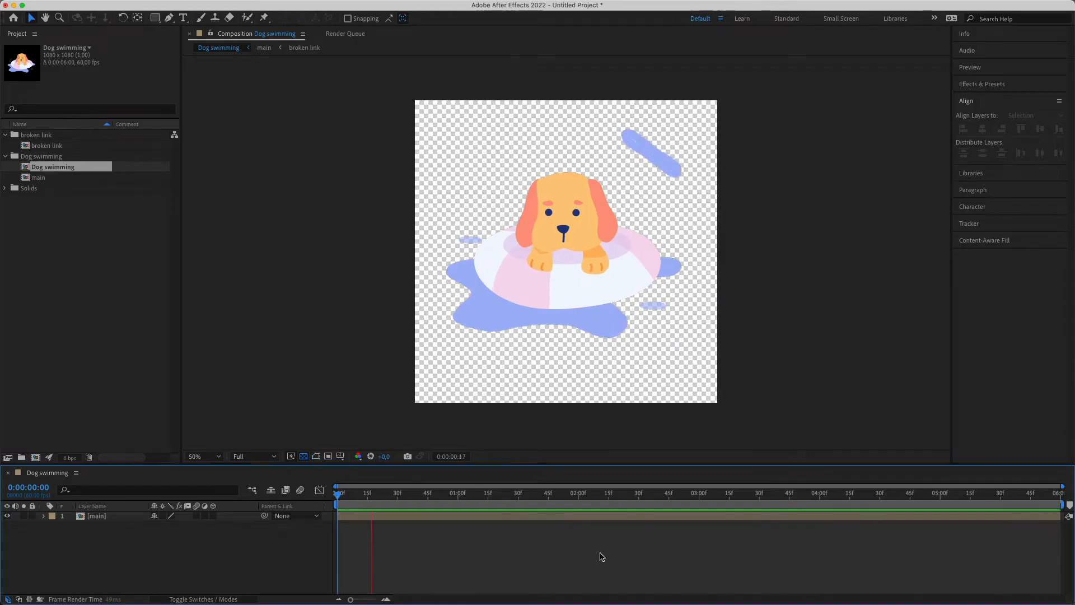
Browse the LottieFiles animation page before choosing the dog animation
{"action": "left_click", "coordinate": [612, 493]}
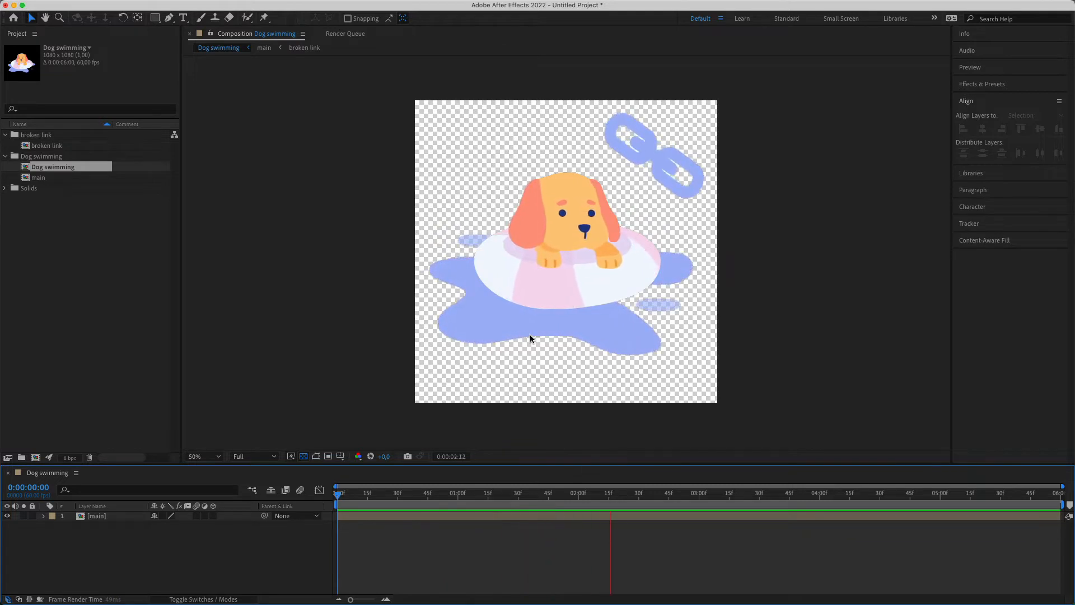
{"action": "left_click", "coordinate": [852, 492]}
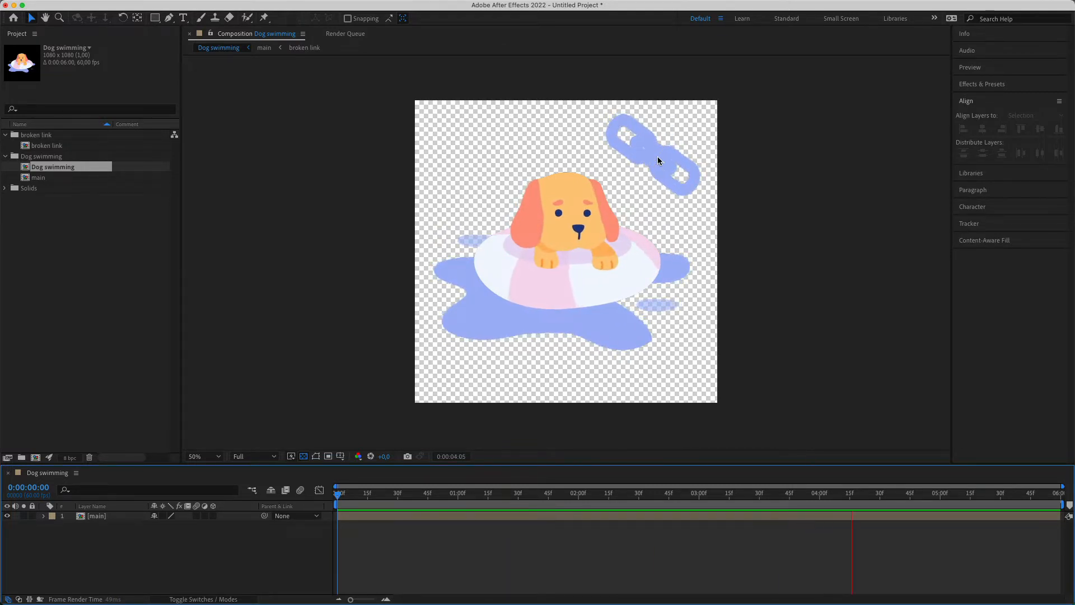
{"action": "left_click", "coordinate": [363, 493]}
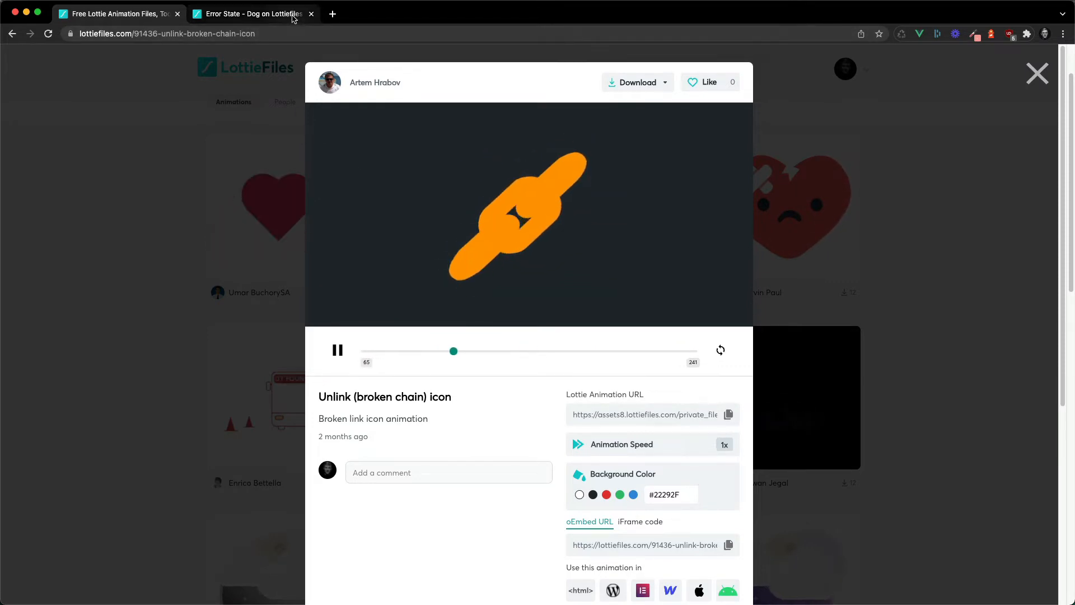
Copy the Lottie animation URL of the Error State - Dog animation
{"action": "left_click", "coordinate": [252, 13]}
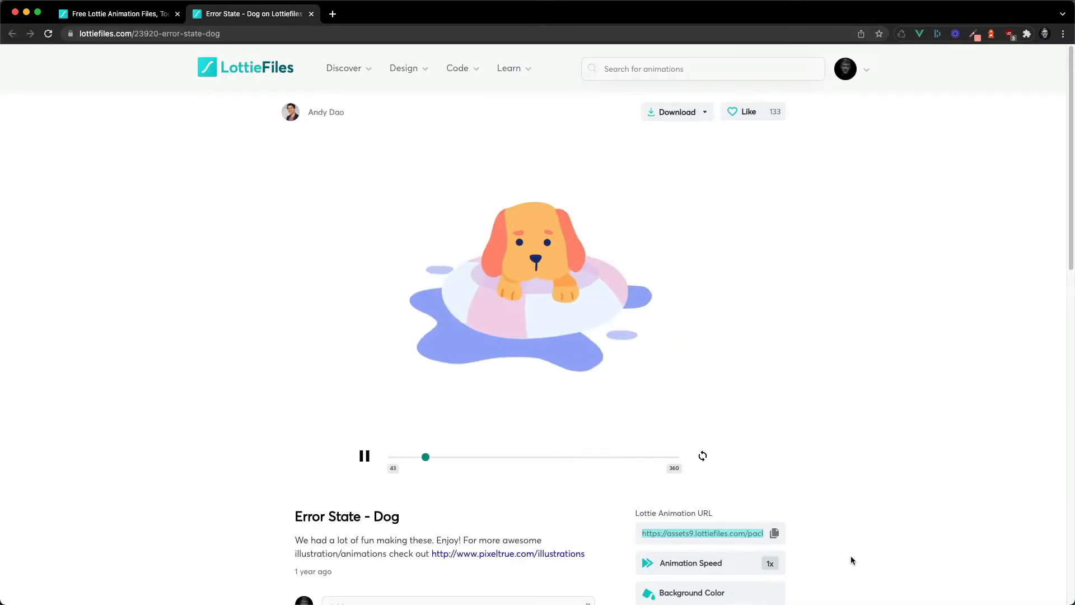
{"action": "left_click", "coordinate": [774, 533]}
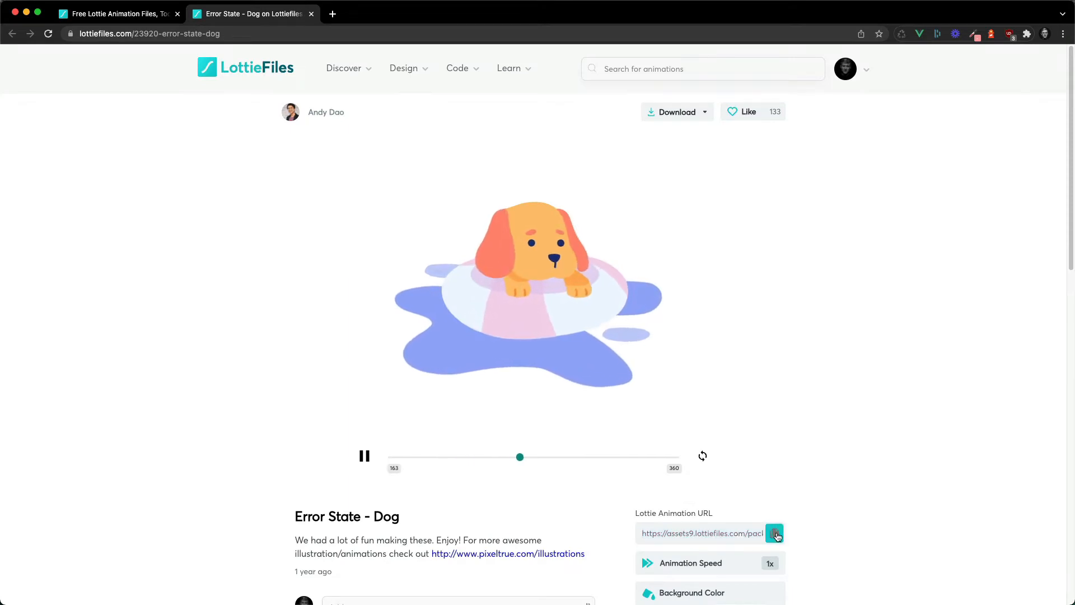
{"action": "left_click", "coordinate": [775, 533]}
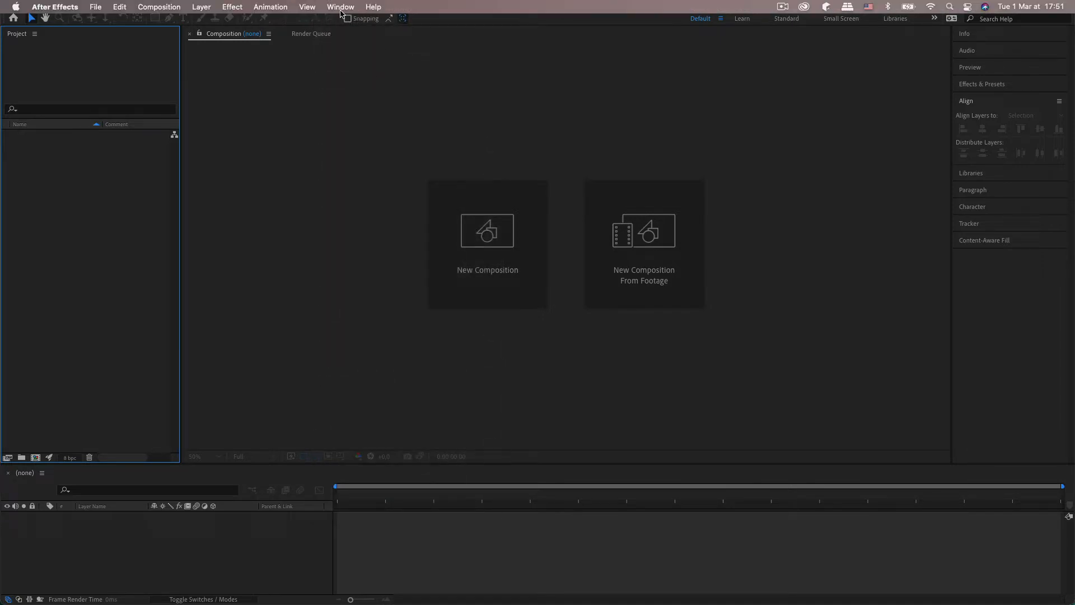
Import the dog animation from its URL through the Bodymovin extension
{"action": "left_click", "coordinate": [340, 7]}
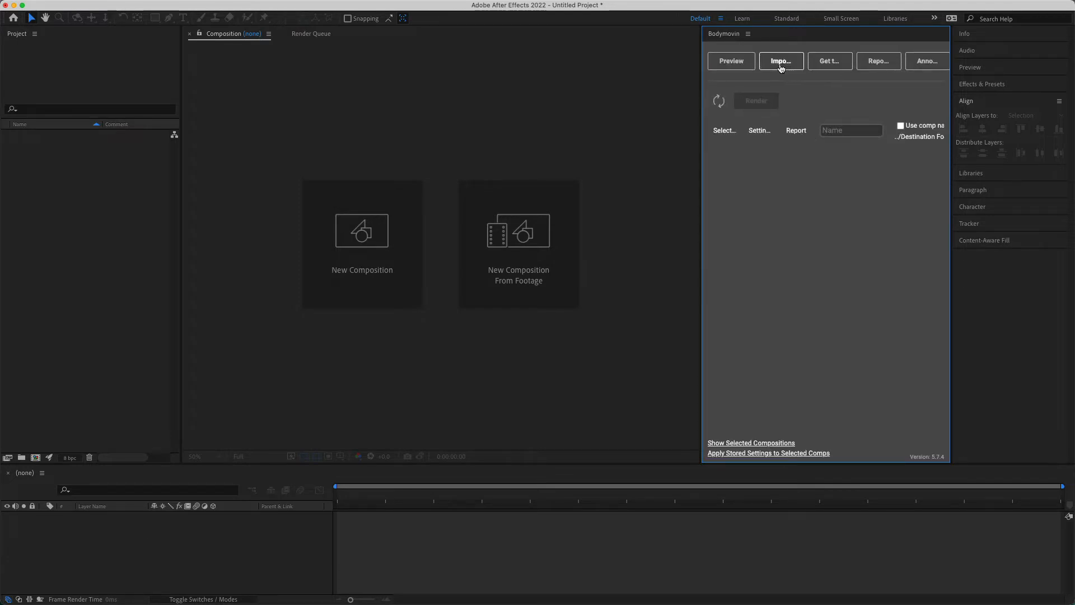
{"action": "left_click", "coordinate": [781, 61]}
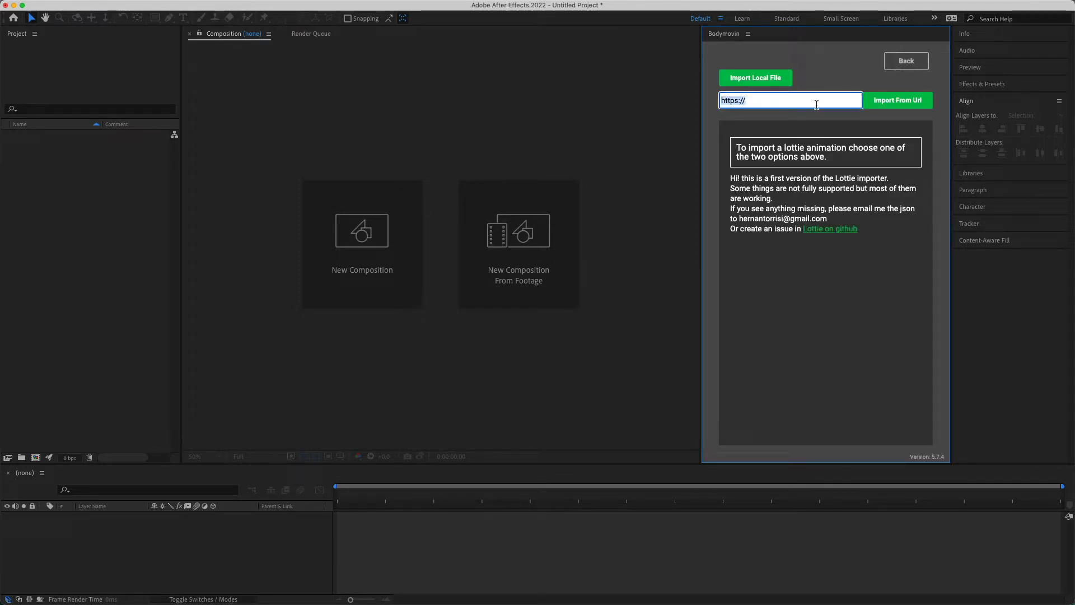
{"action": "left_click", "coordinate": [897, 99]}
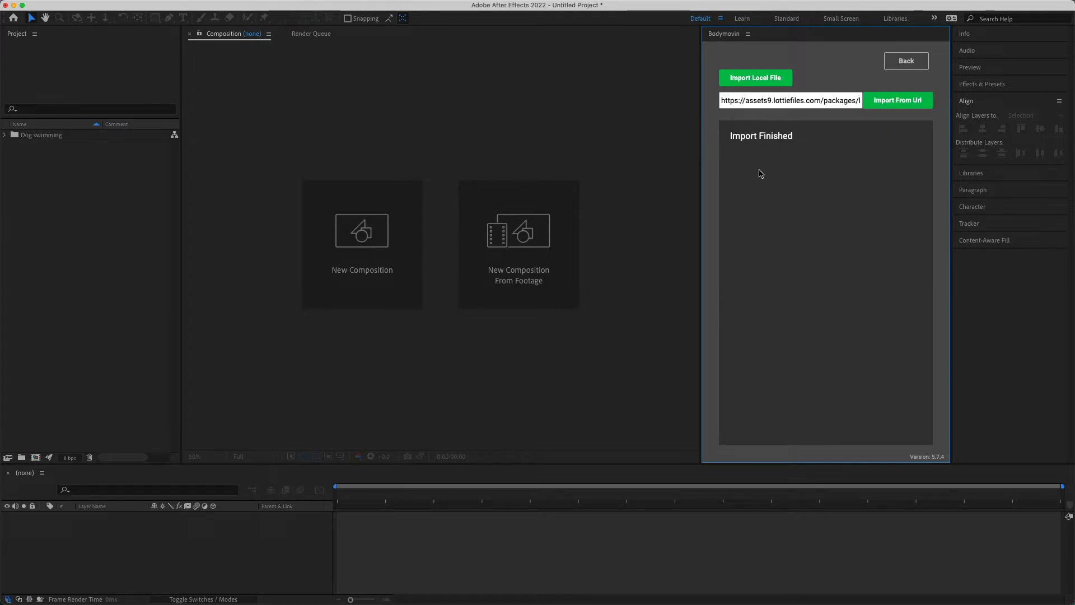
Expand the imported folder and view the resulting Dog swimming composition
{"action": "left_click", "coordinate": [5, 135]}
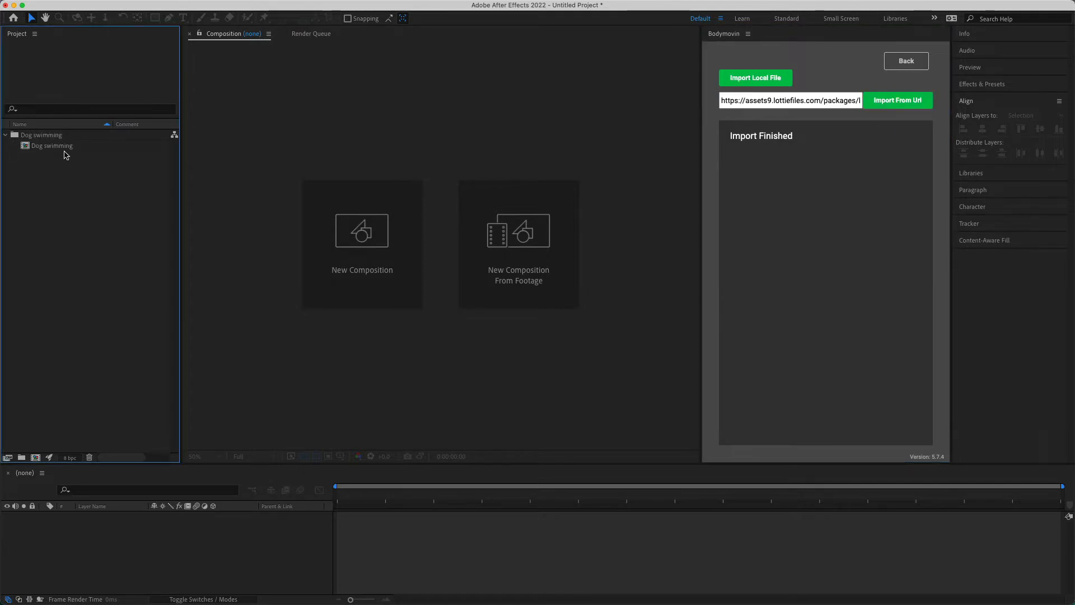
{"action": "double_click", "coordinate": [50, 145]}
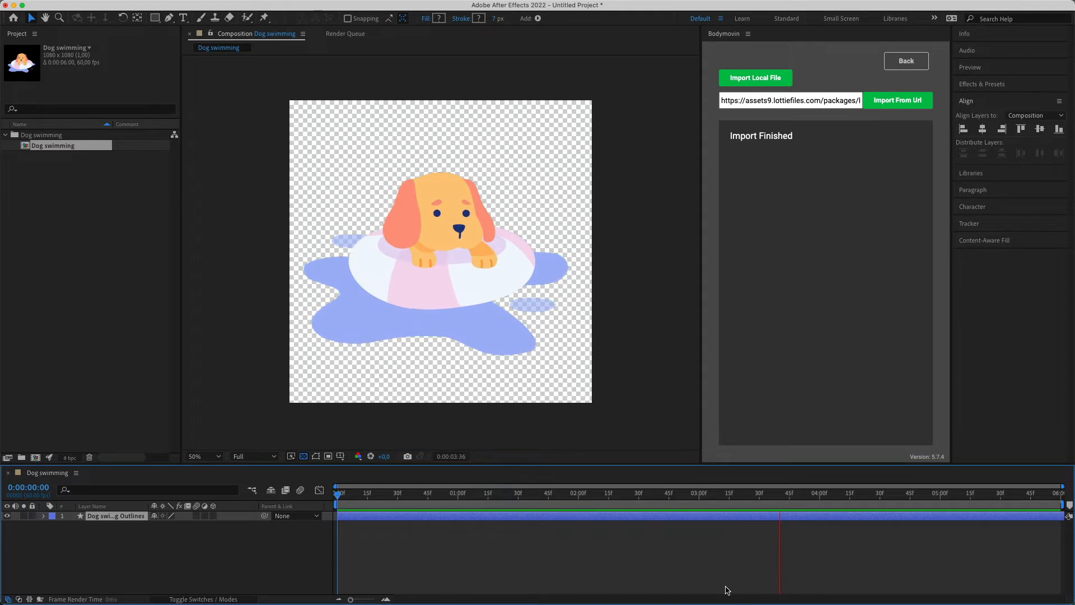
{"action": "left_click", "coordinate": [1012, 493]}
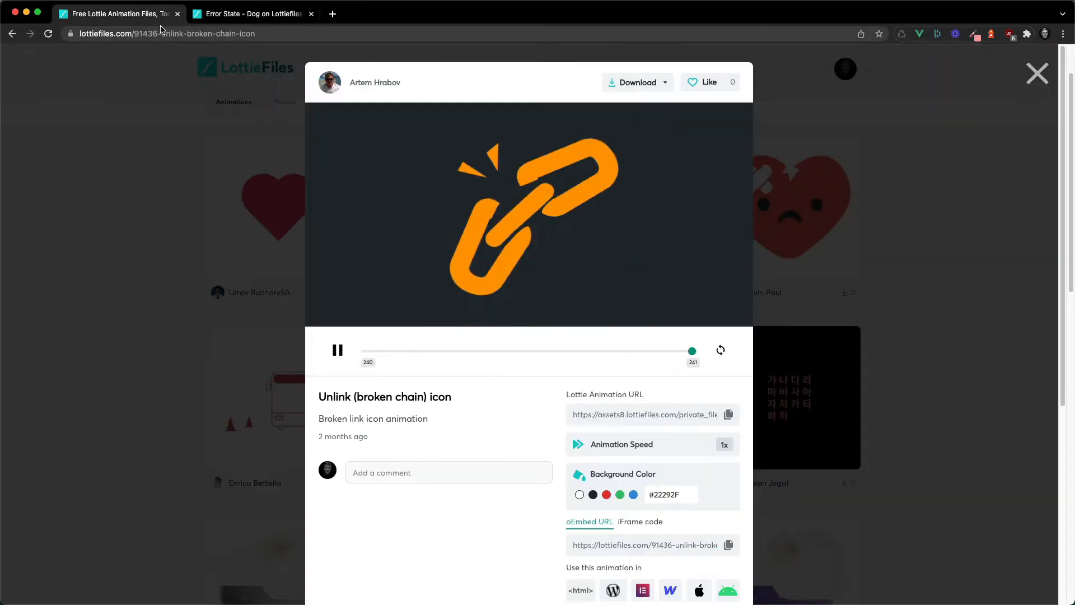
Copy the Lottie URL of the Unlink broken-chain icon on LottieFiles
{"action": "left_click", "coordinate": [729, 415]}
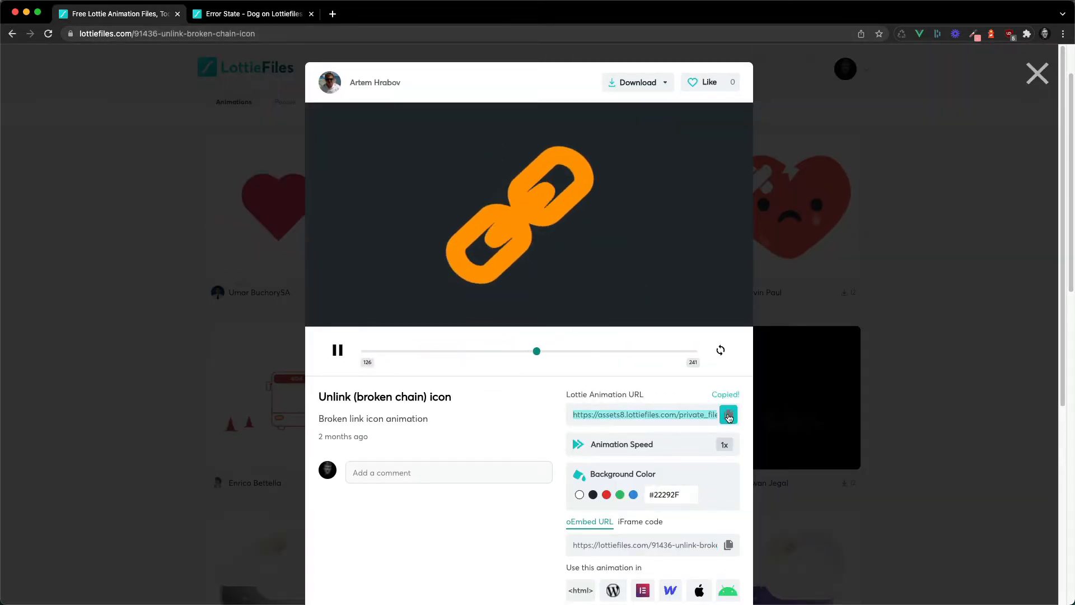
{"action": "left_click", "coordinate": [728, 414]}
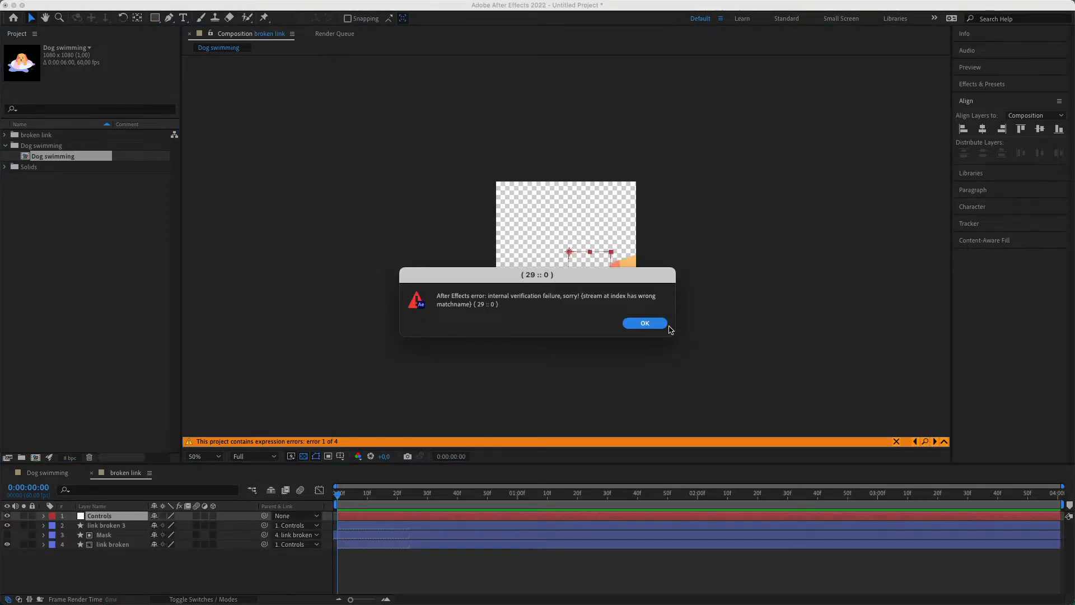
Dismiss the verification error raised by importing the broken link composition
{"action": "left_click", "coordinate": [643, 323]}
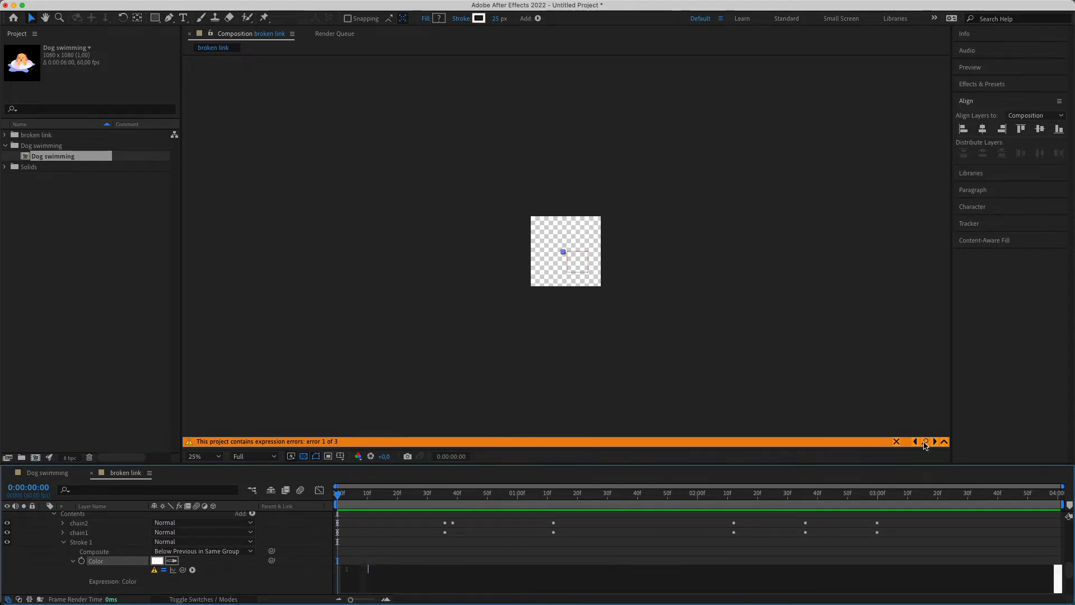
Step through and fix the stroke and fill Color expression errors so the chain and red pieces display
{"action": "left_click", "coordinate": [934, 441]}
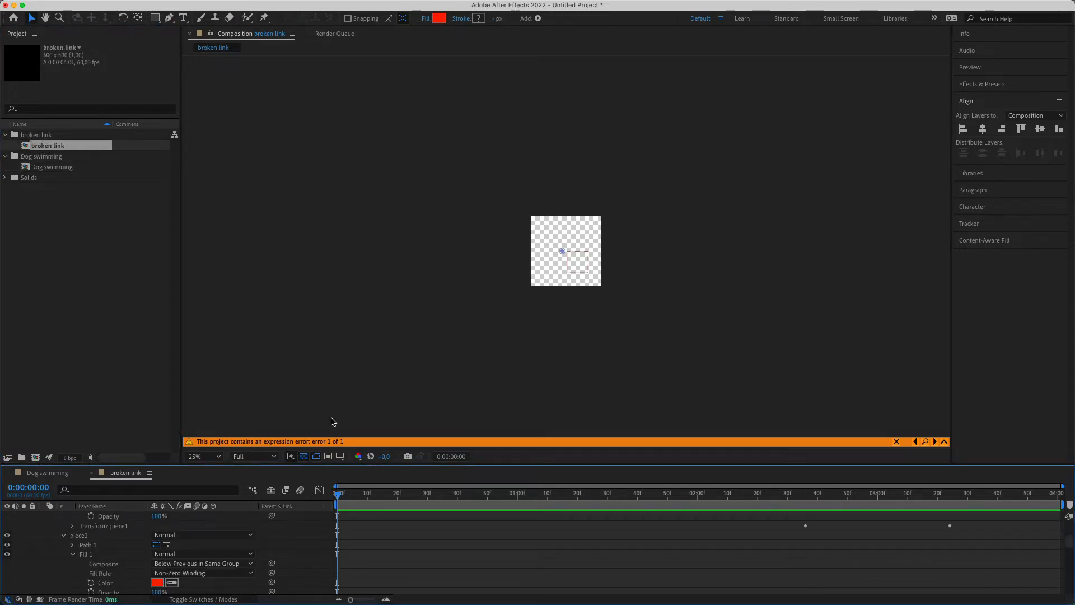
{"action": "left_click", "coordinate": [896, 442]}
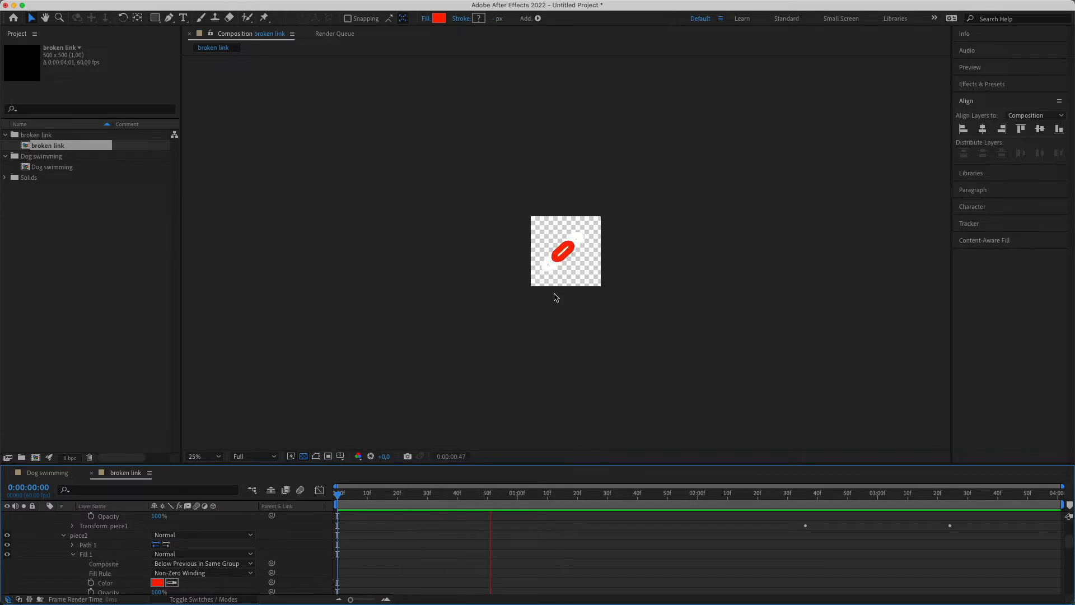
{"action": "left_click", "coordinate": [672, 493]}
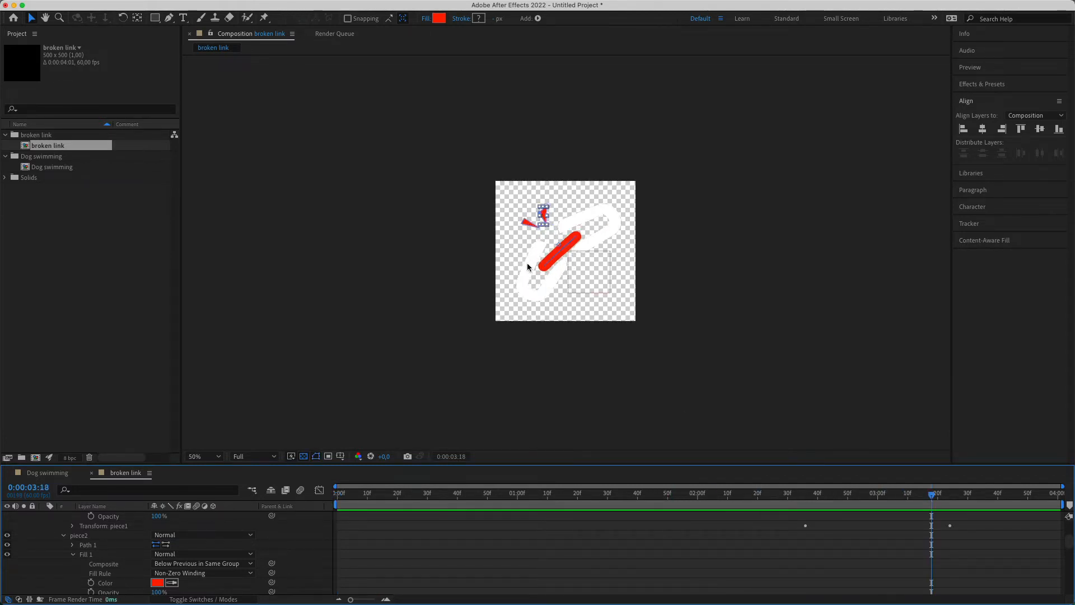
{"action": "left_click", "coordinate": [53, 167]}
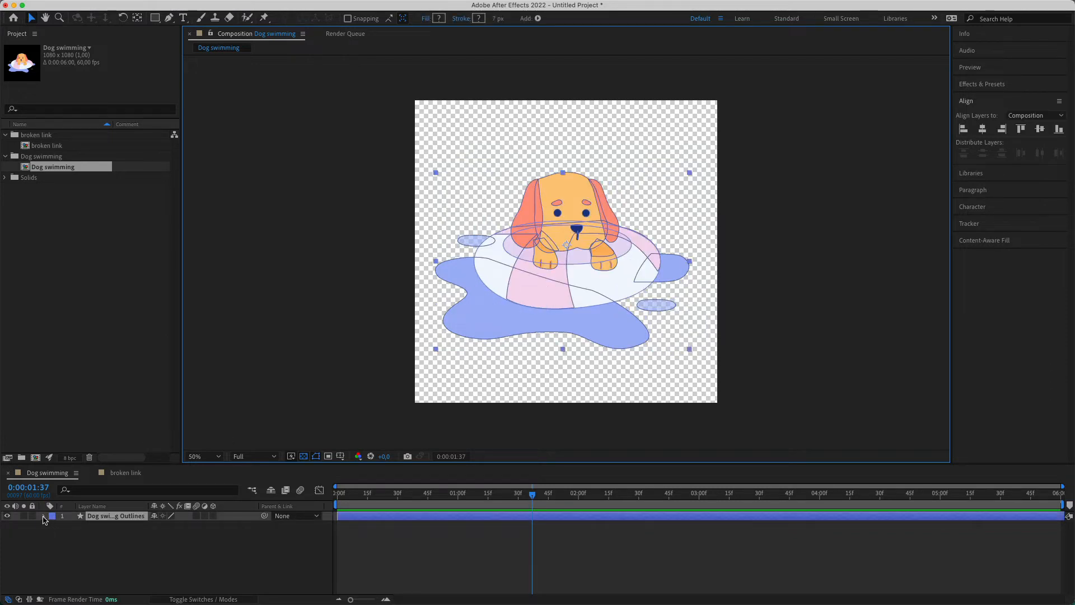
Sample the dog's pale pink float-ring colour F5D4EC as the stroke colour, then return to broken link
{"action": "left_click", "coordinate": [44, 515]}
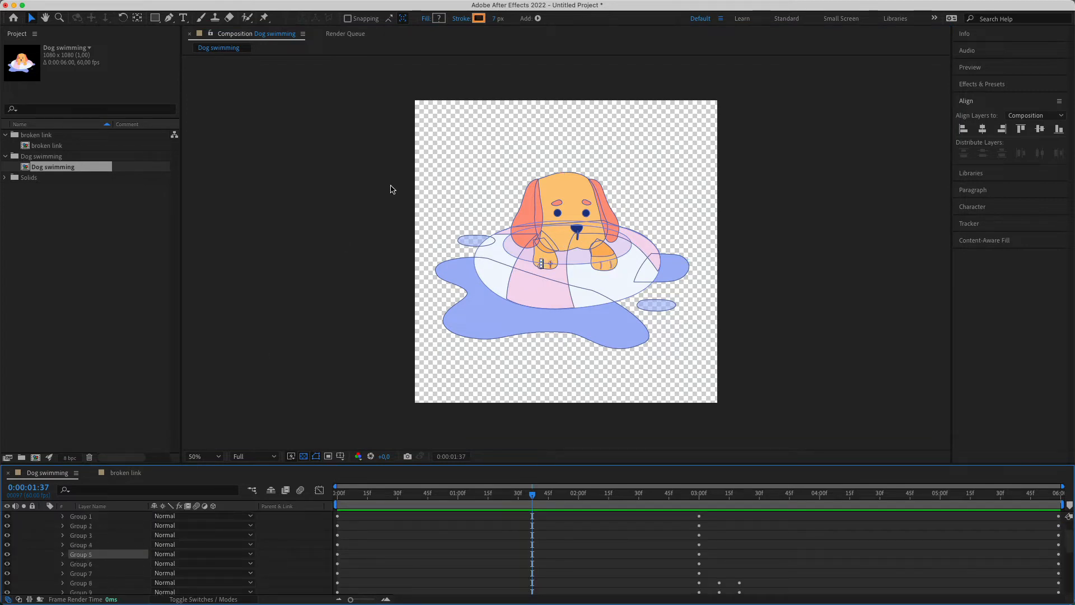
{"action": "left_click", "coordinate": [478, 19]}
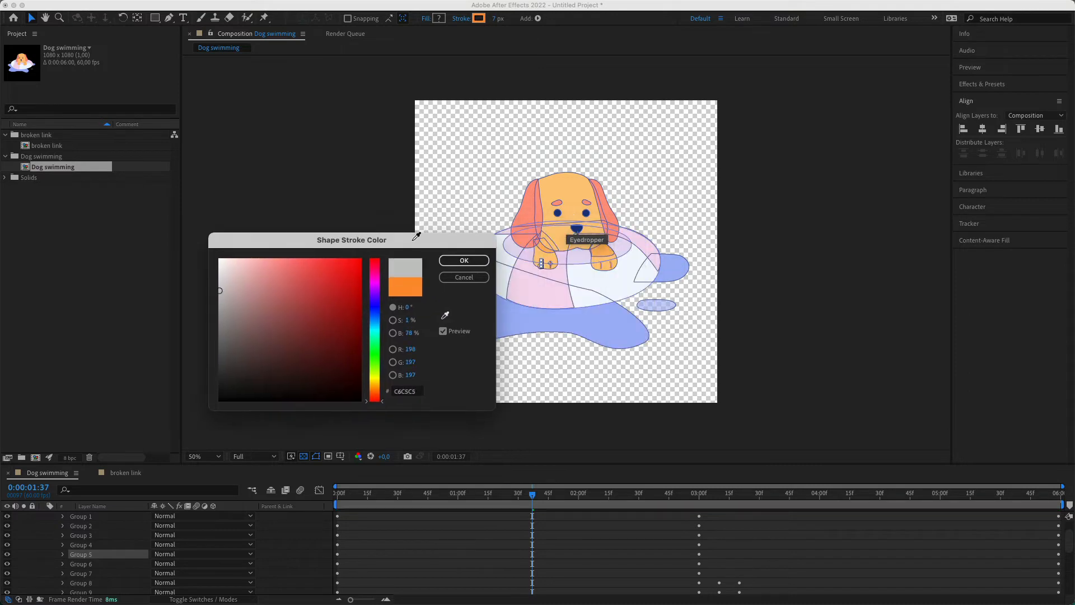
{"action": "mouse_move", "coordinate": [550, 292]}
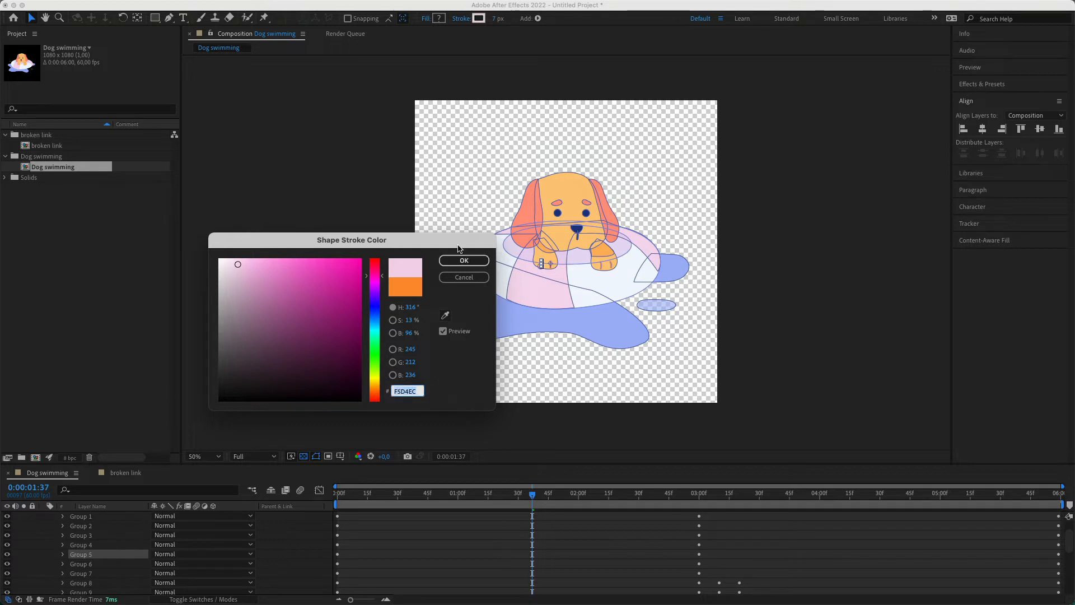
{"action": "left_click", "coordinate": [463, 260]}
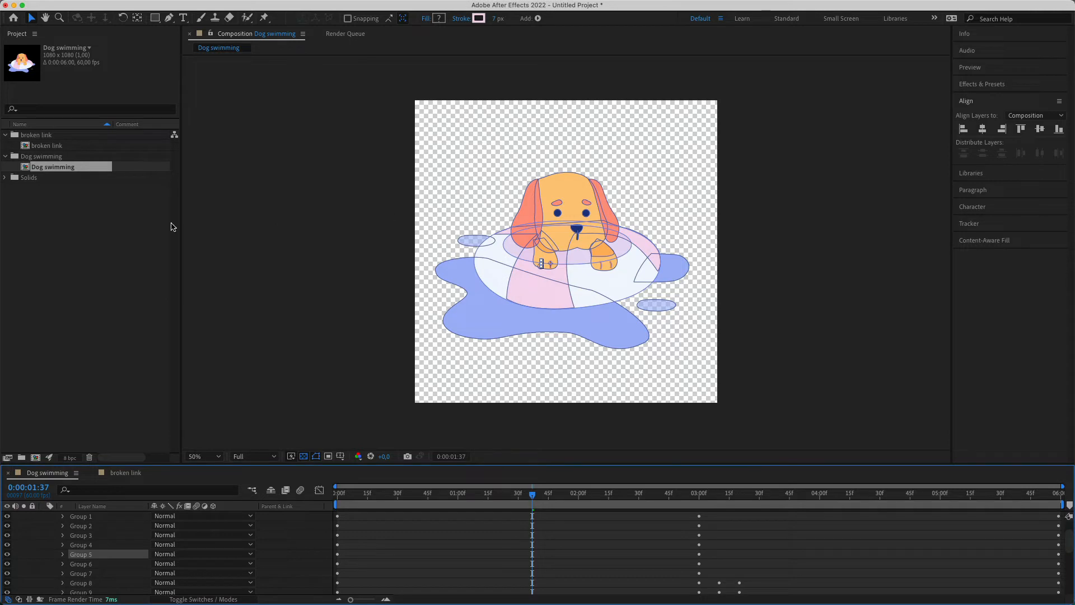
{"action": "double_click", "coordinate": [48, 144]}
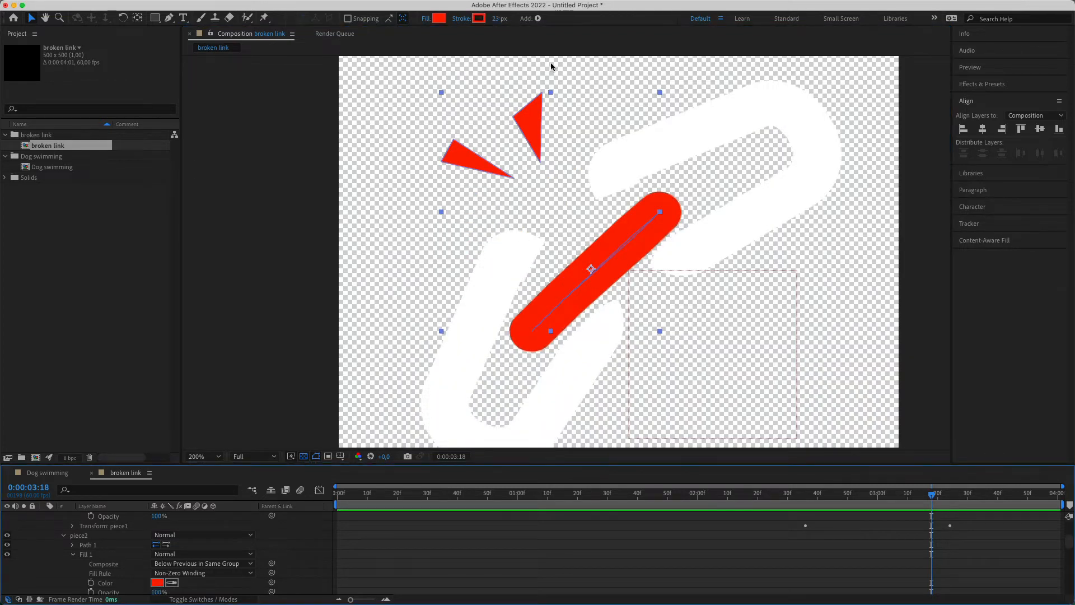
Set the red sparks' and shard's Fill colour to pale pink F5D4EC
{"action": "left_click", "coordinate": [478, 19]}
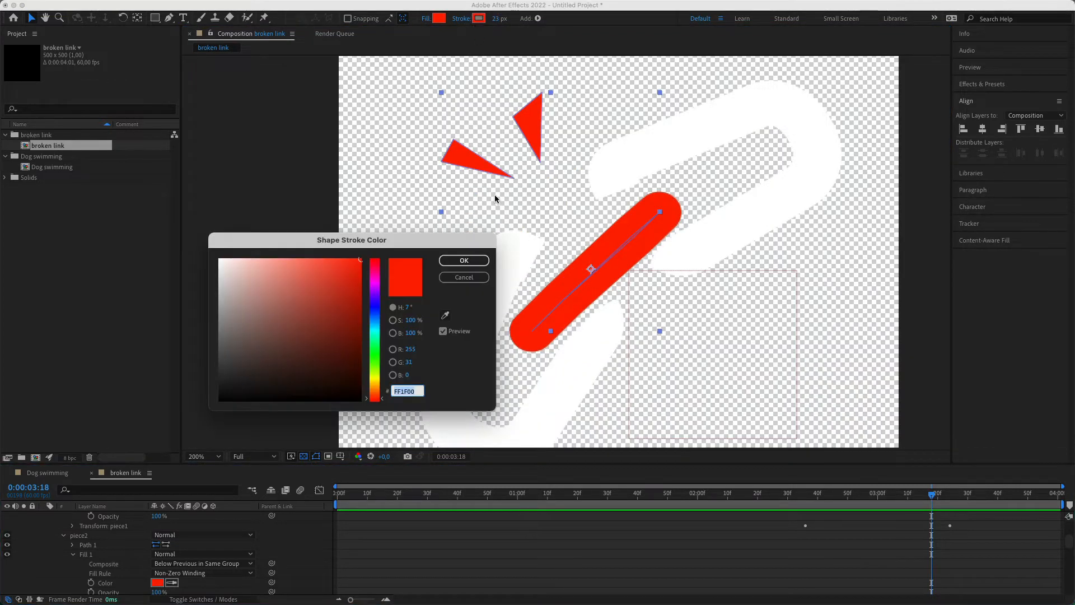
{"action": "left_click", "coordinate": [463, 259]}
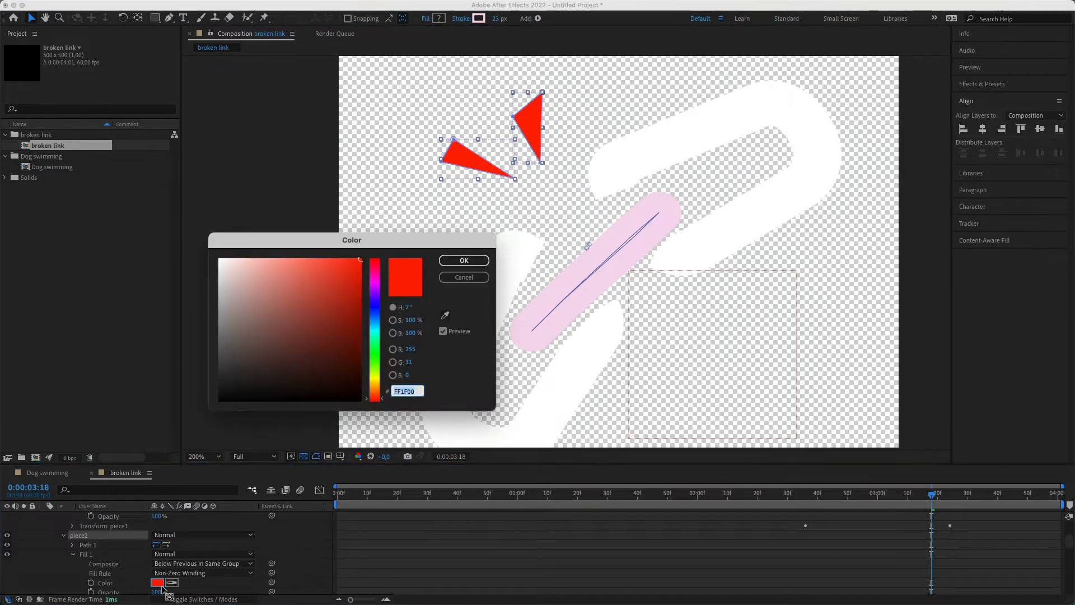
{"action": "left_click", "coordinate": [237, 265]}
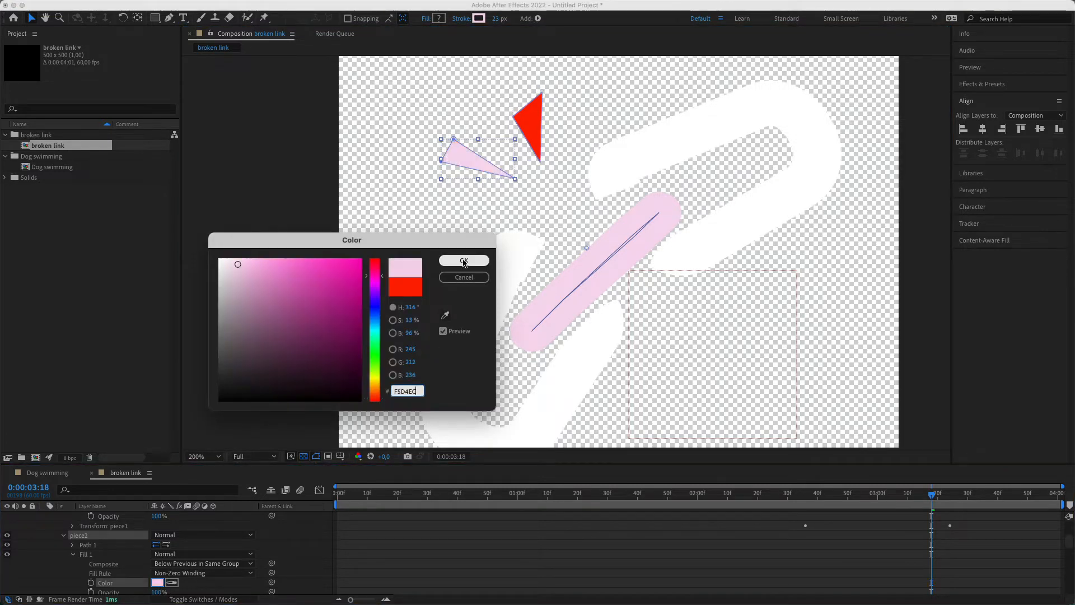
{"action": "left_click", "coordinate": [464, 261]}
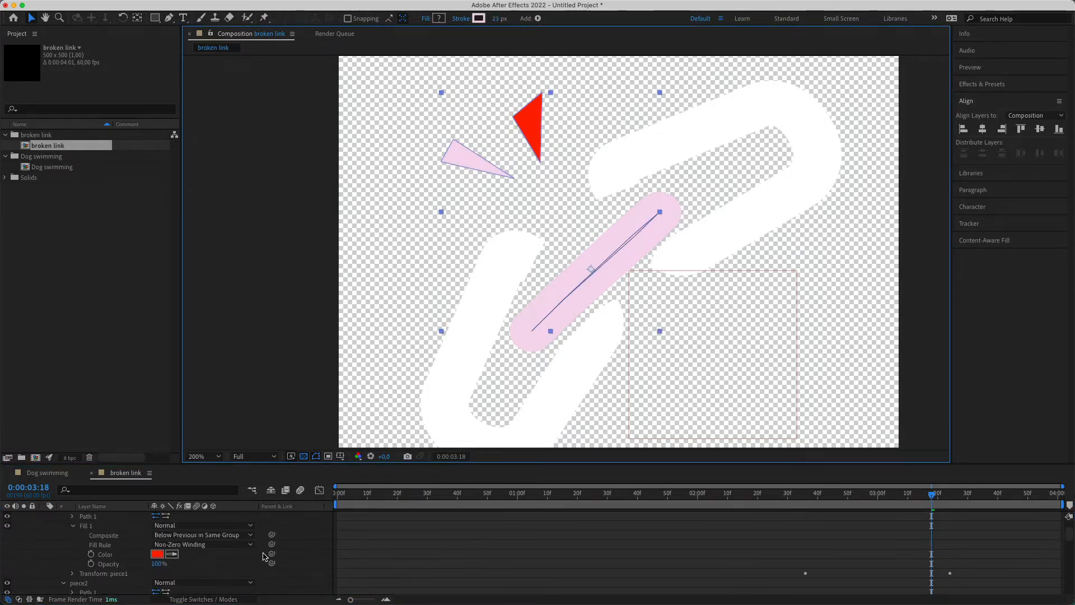
{"action": "left_click", "coordinate": [157, 544]}
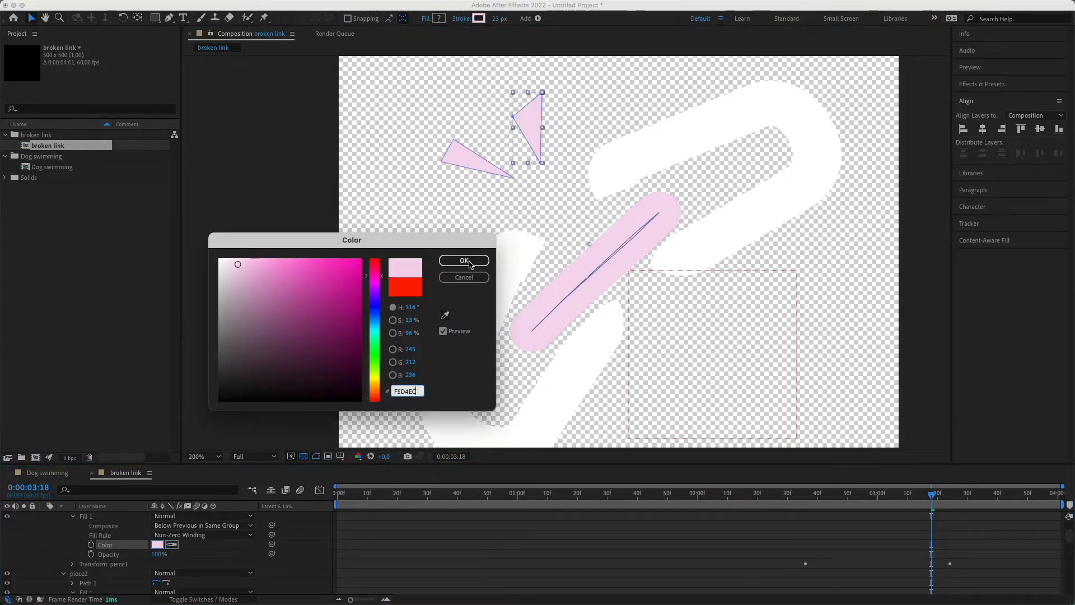
{"action": "left_click", "coordinate": [463, 261]}
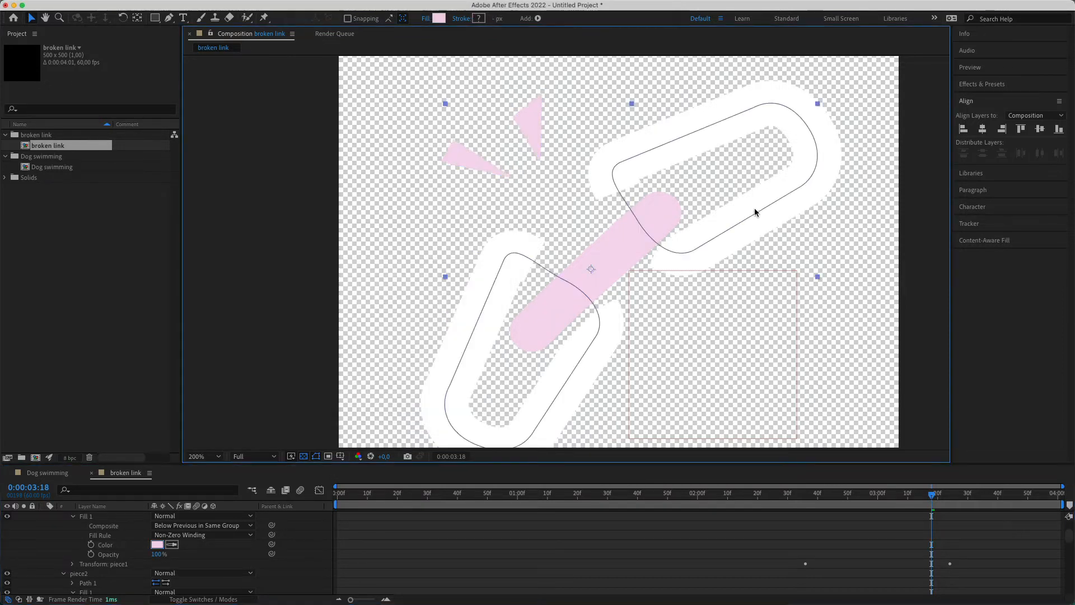
{"action": "mouse_move", "coordinate": [753, 464]}
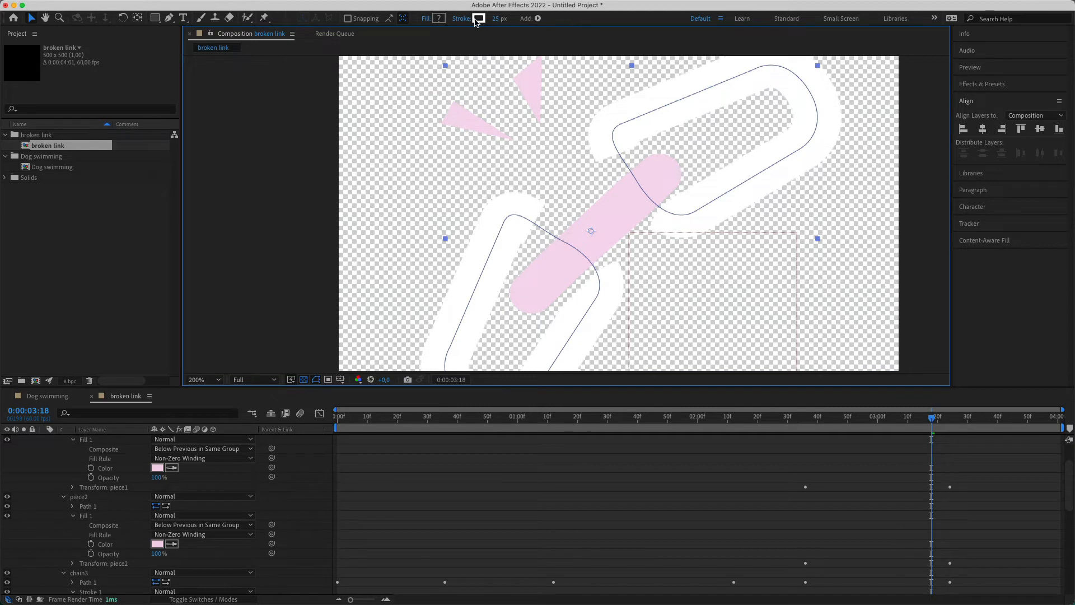
Set the white chain links' Stroke colour to the same light pink F5D4EC
{"action": "left_click", "coordinate": [478, 19]}
{"action": "type", "text": "F5D4EC"}
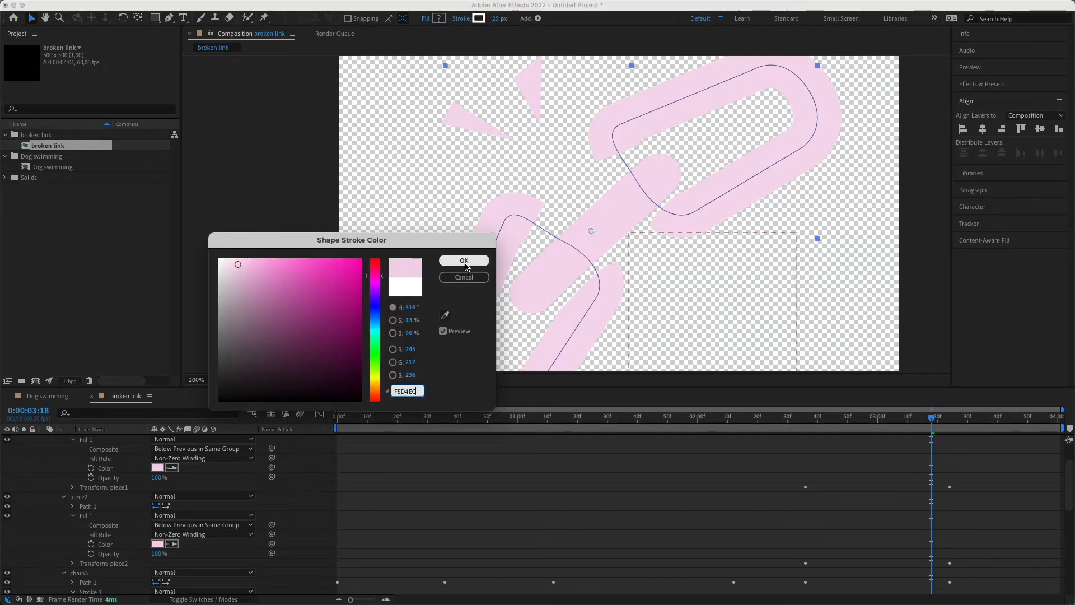
{"action": "left_click", "coordinate": [463, 260]}
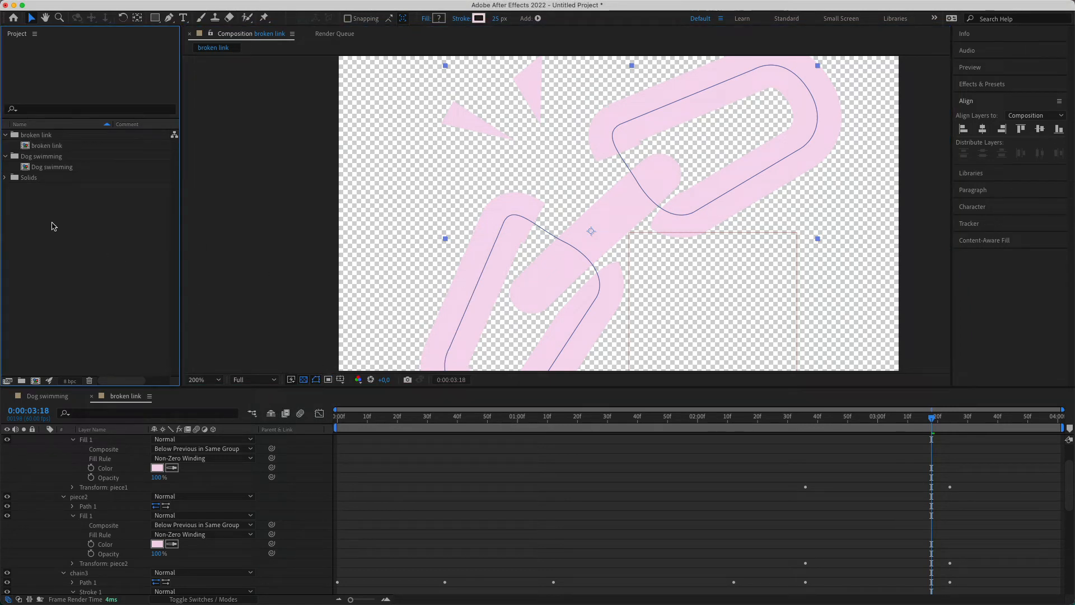
Create a new 512×512 Lottie-preset composition named main_animation
{"action": "left_click", "coordinate": [44, 395]}
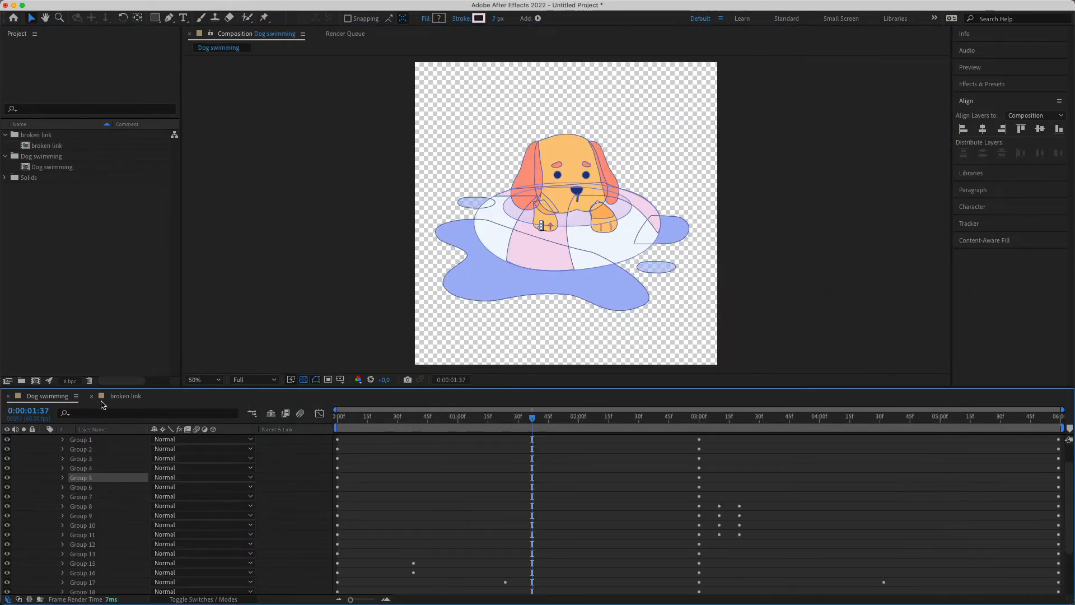
{"action": "left_click", "coordinate": [125, 396]}
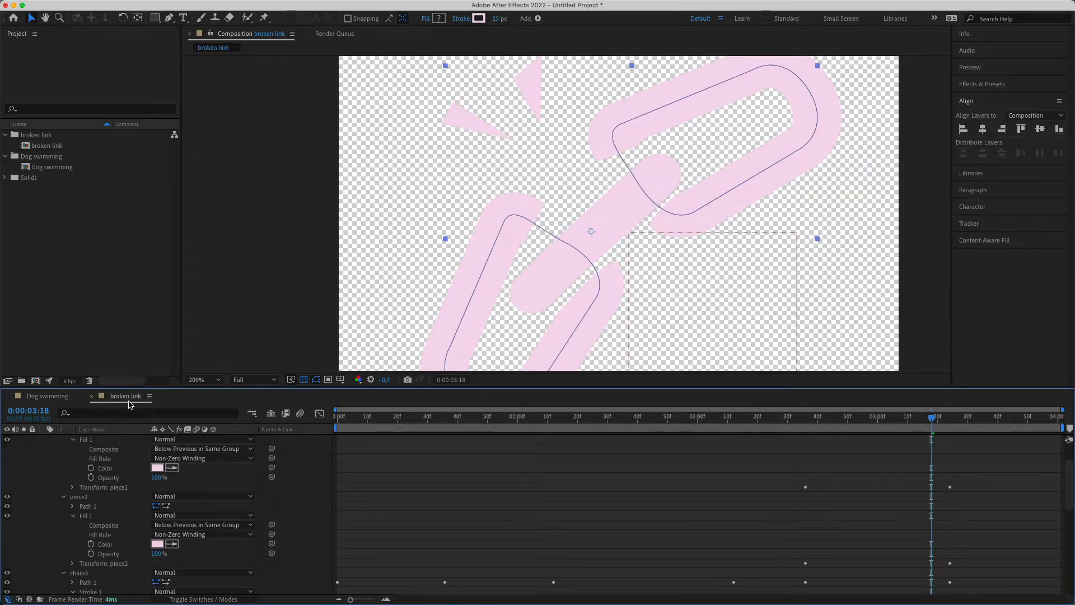
{"action": "left_click", "coordinate": [47, 395]}
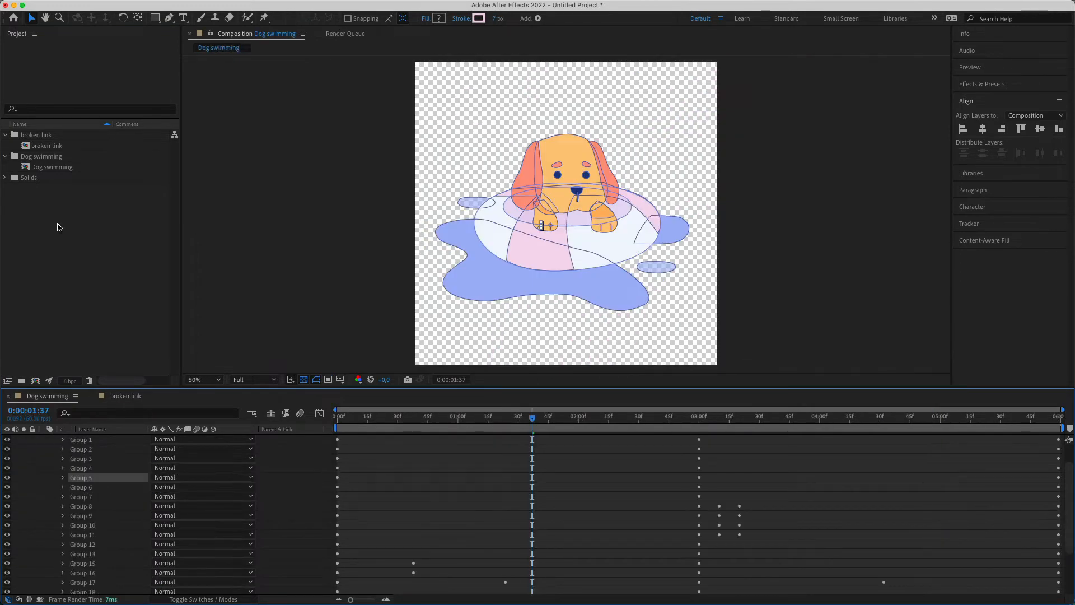
{"action": "right_click", "coordinate": [58, 227]}
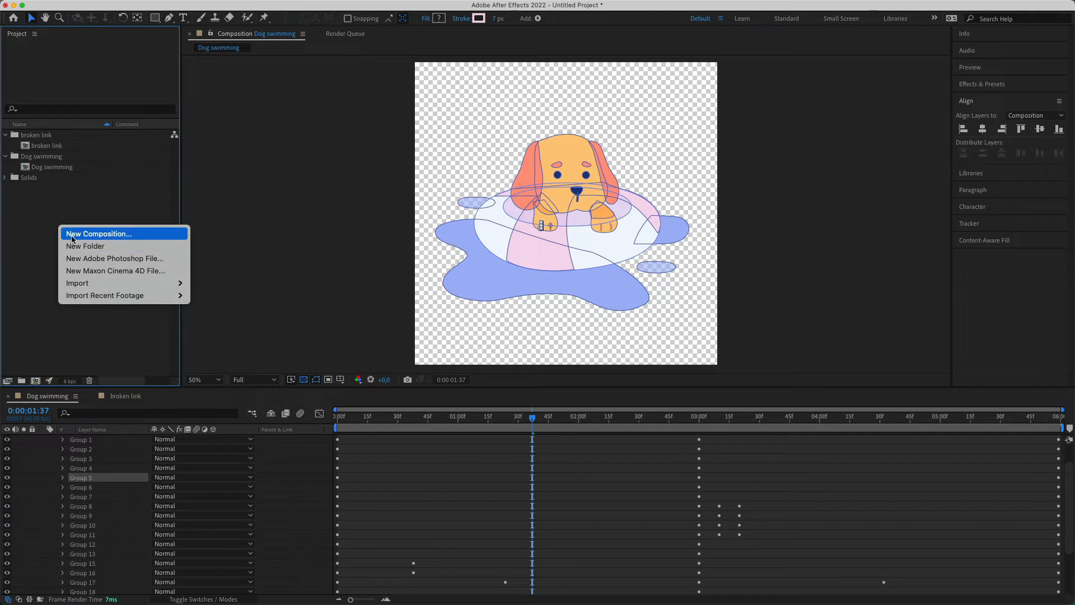
{"action": "left_click", "coordinate": [58, 316]}
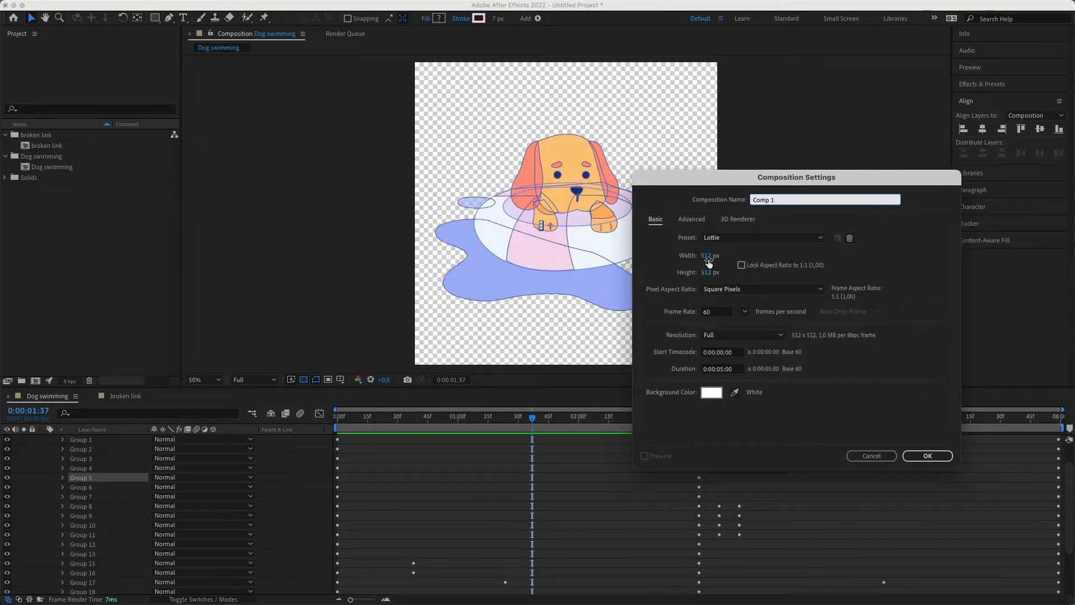
{"action": "left_click", "coordinate": [826, 199]}
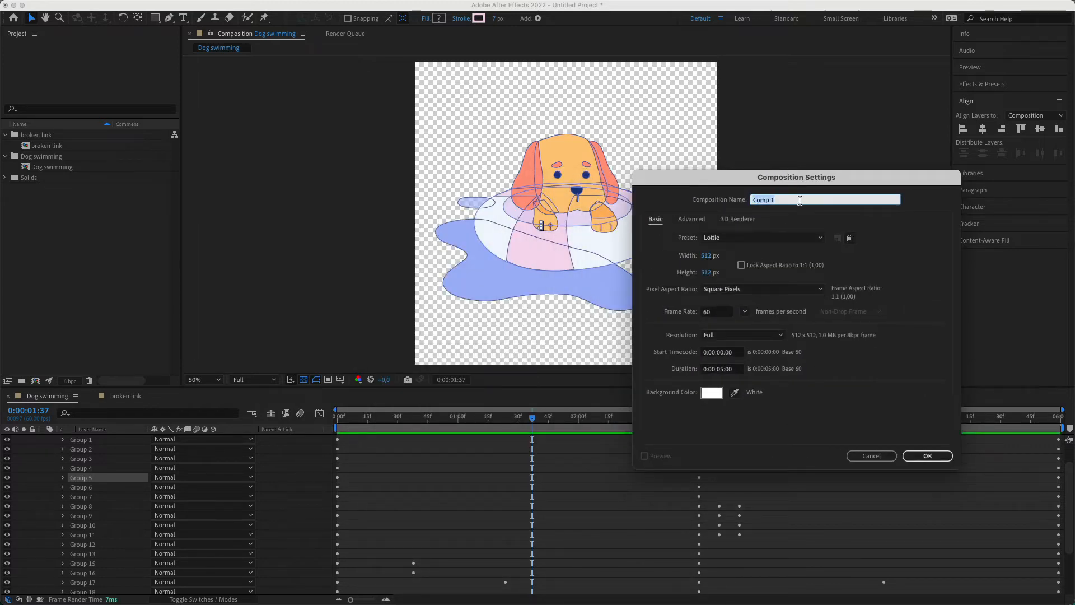
{"action": "left_click", "coordinate": [926, 456]}
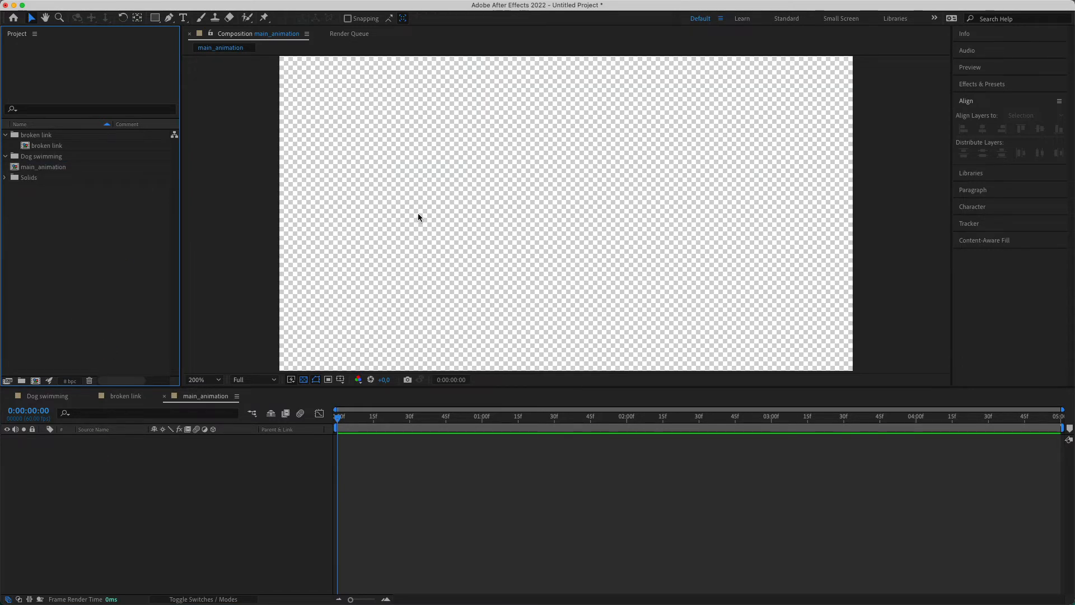
Place the broken link composition into main_animation as a layer
{"action": "left_click", "coordinate": [44, 167]}
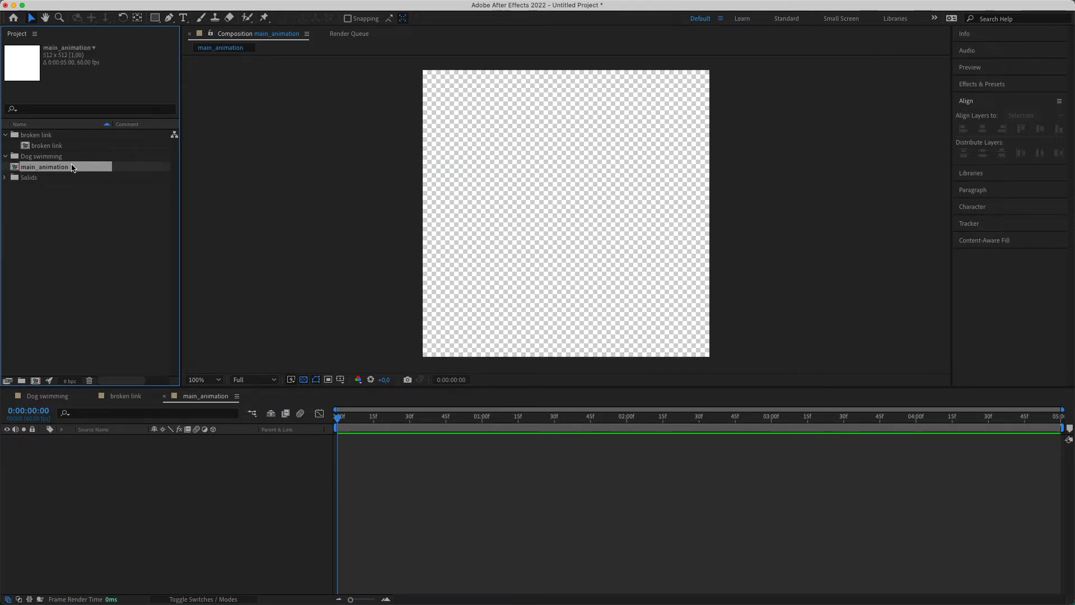
{"action": "left_click", "coordinate": [42, 156]}
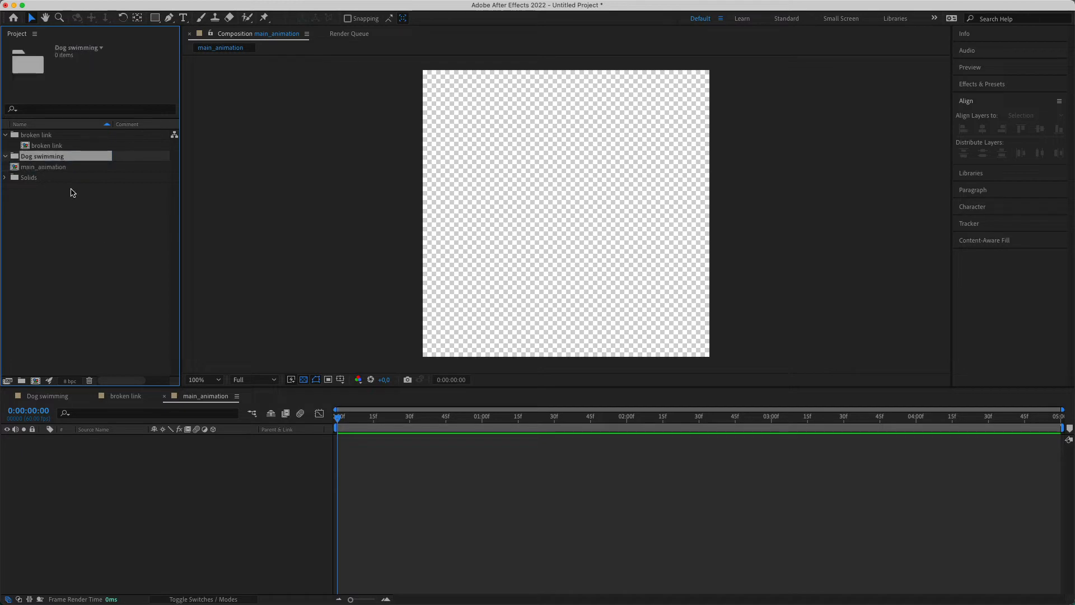
{"action": "mouse_move", "coordinate": [5, 159]}
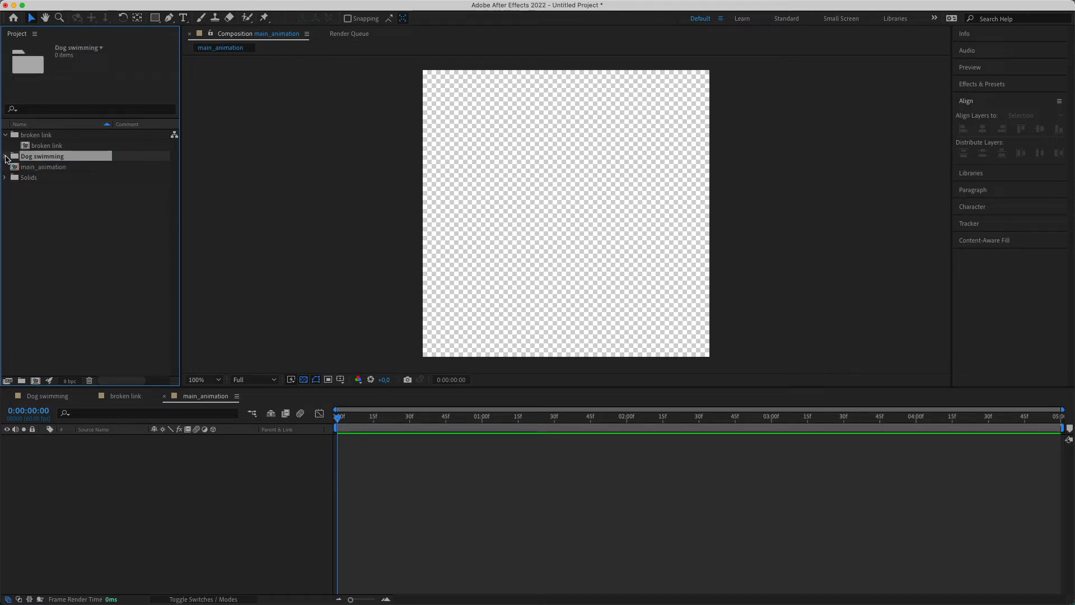
{"action": "left_click", "coordinate": [47, 145]}
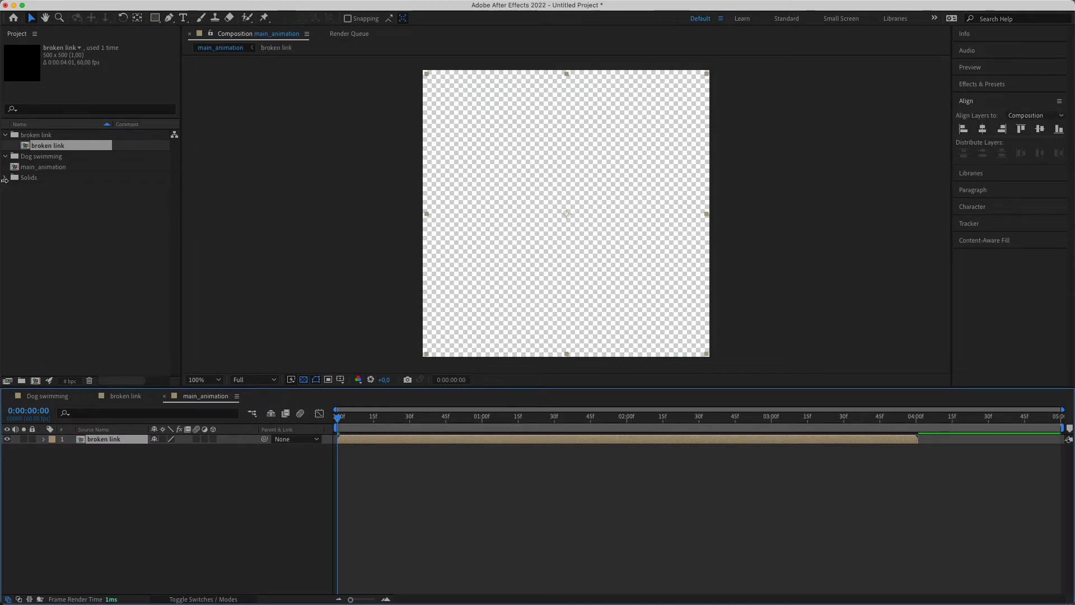
Add Dog swimming beneath broken link, scale both to 45% and move the link above-right of the dog
{"action": "left_click", "coordinate": [4, 177]}
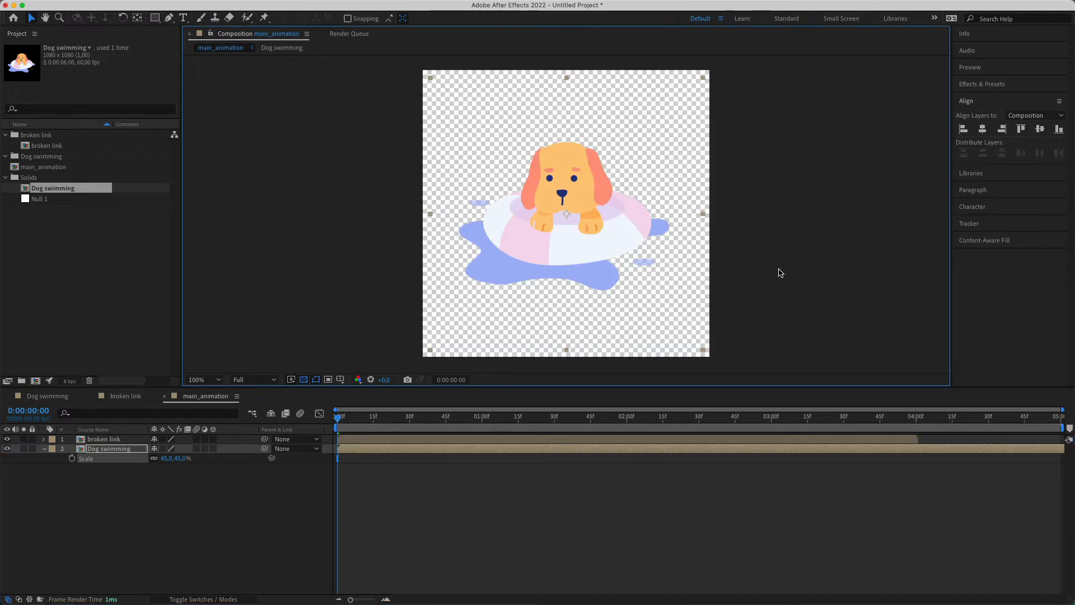
{"action": "left_click", "coordinate": [103, 439]}
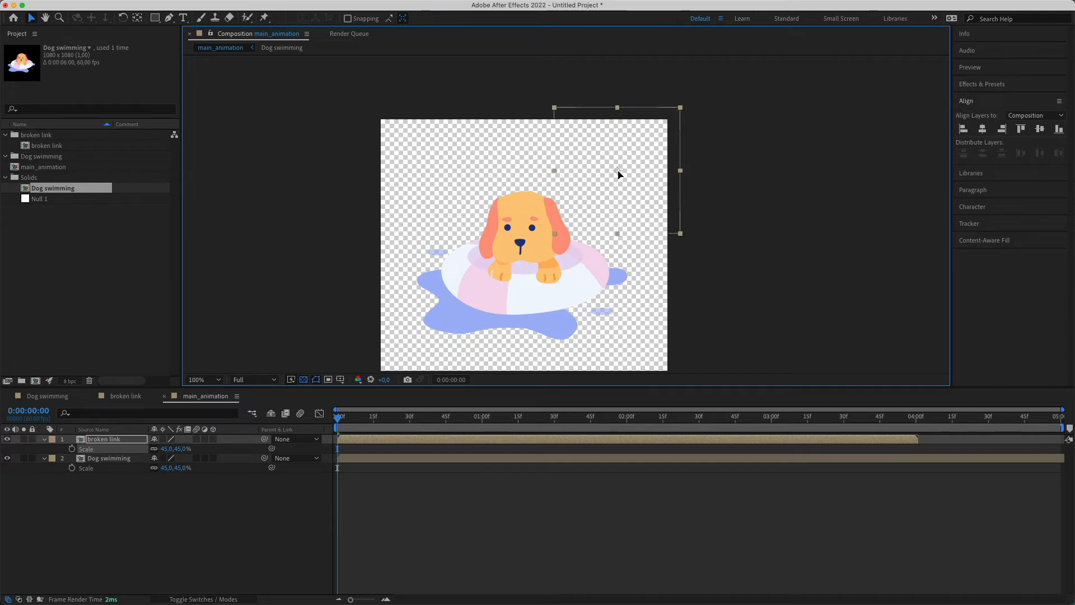
{"action": "left_click", "coordinate": [535, 416]}
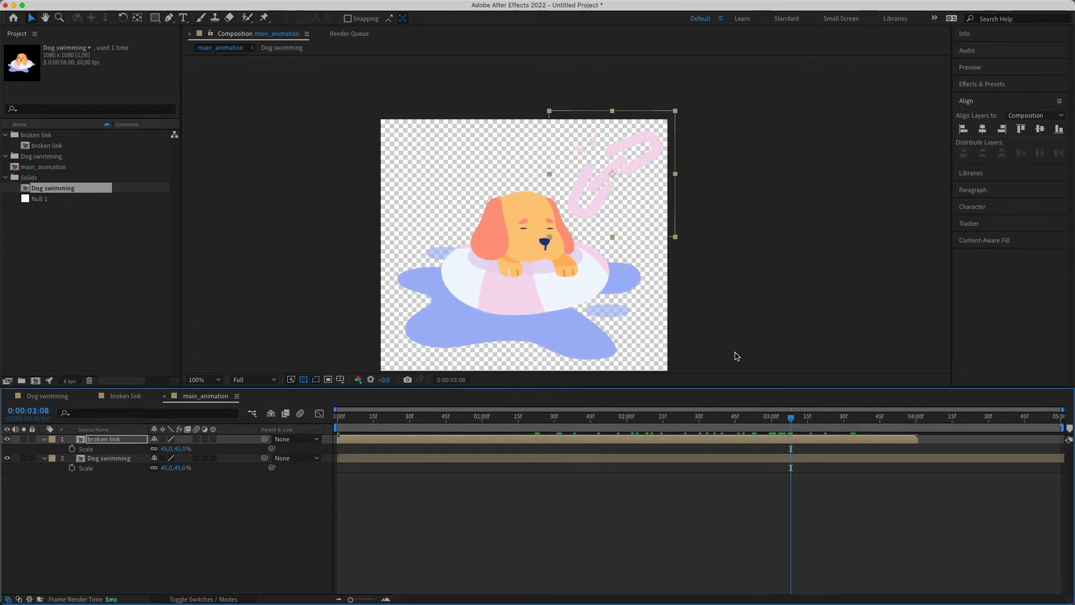
End the main_animation work area at 04:00f where the broken link layer ends
{"action": "left_click", "coordinate": [337, 417]}
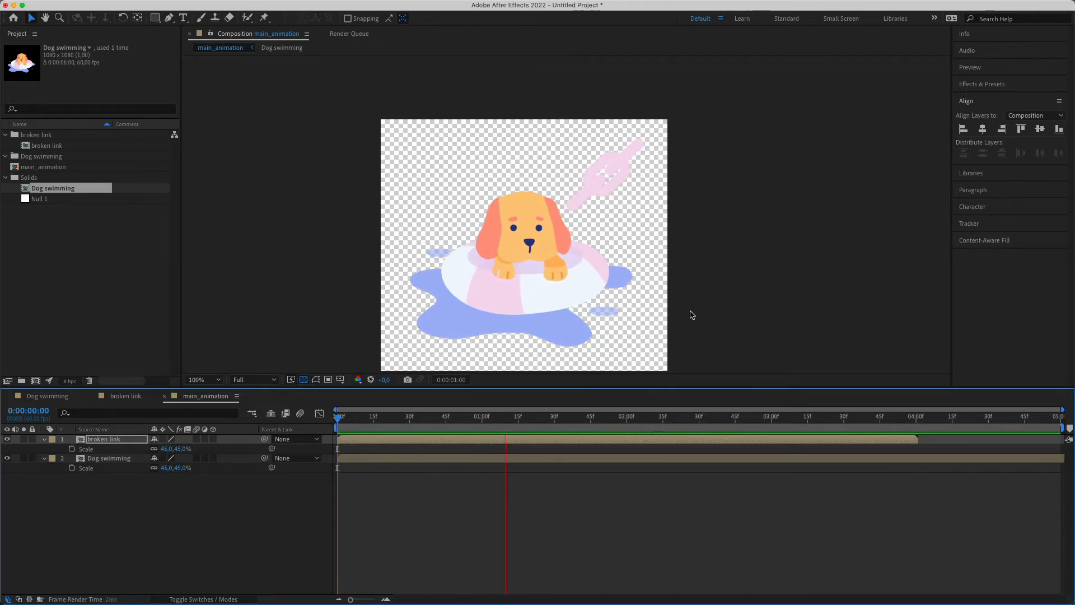
{"action": "left_click", "coordinate": [797, 416]}
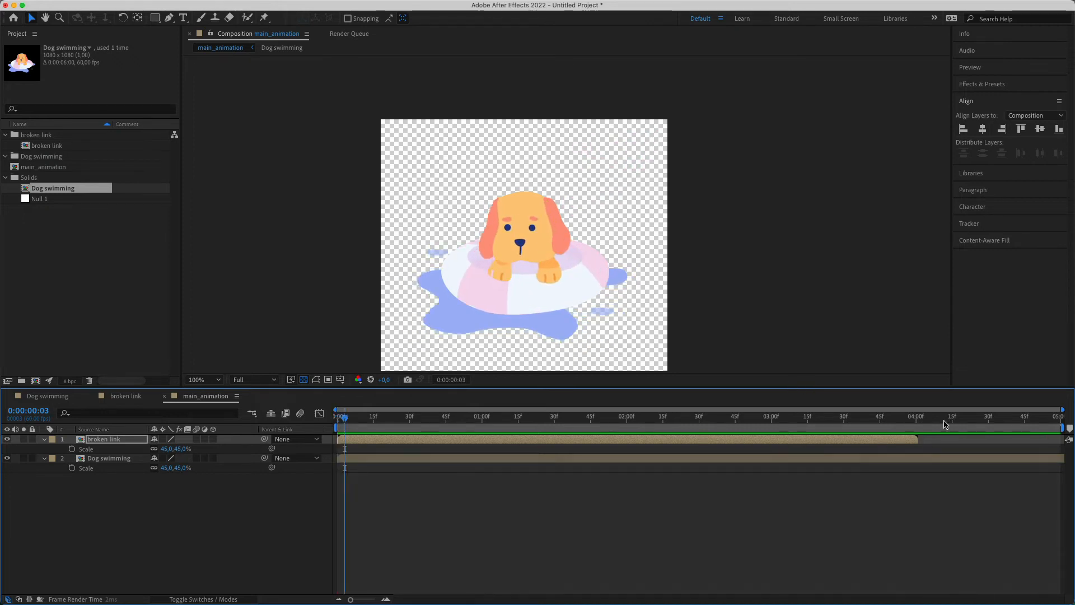
{"action": "left_click", "coordinate": [917, 417]}
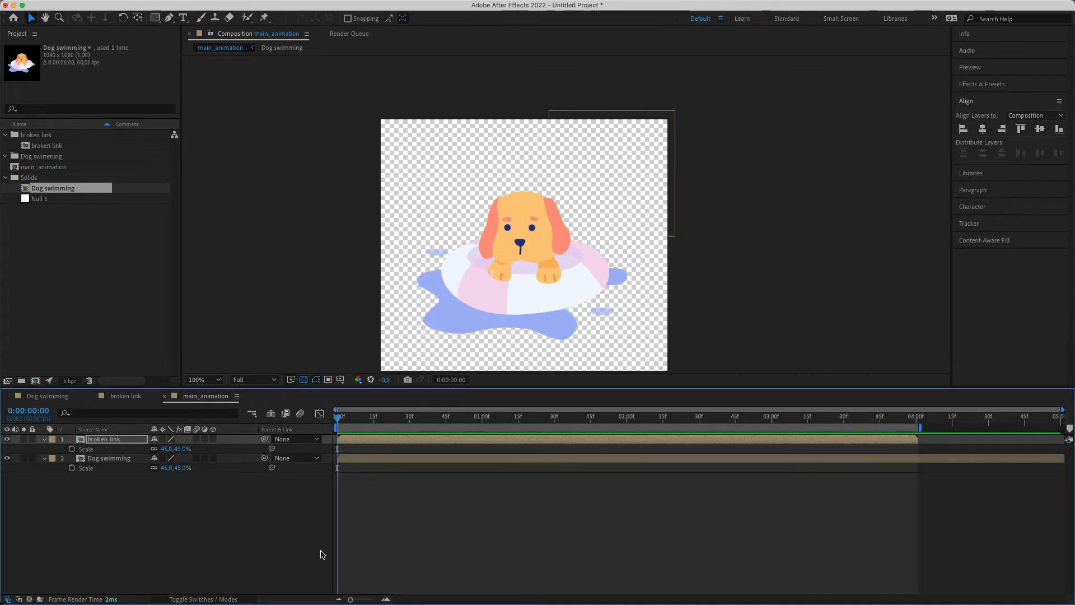
Check the composition view and jump to the 3-second point to preview dog and chain together
{"action": "left_click", "coordinate": [203, 379]}
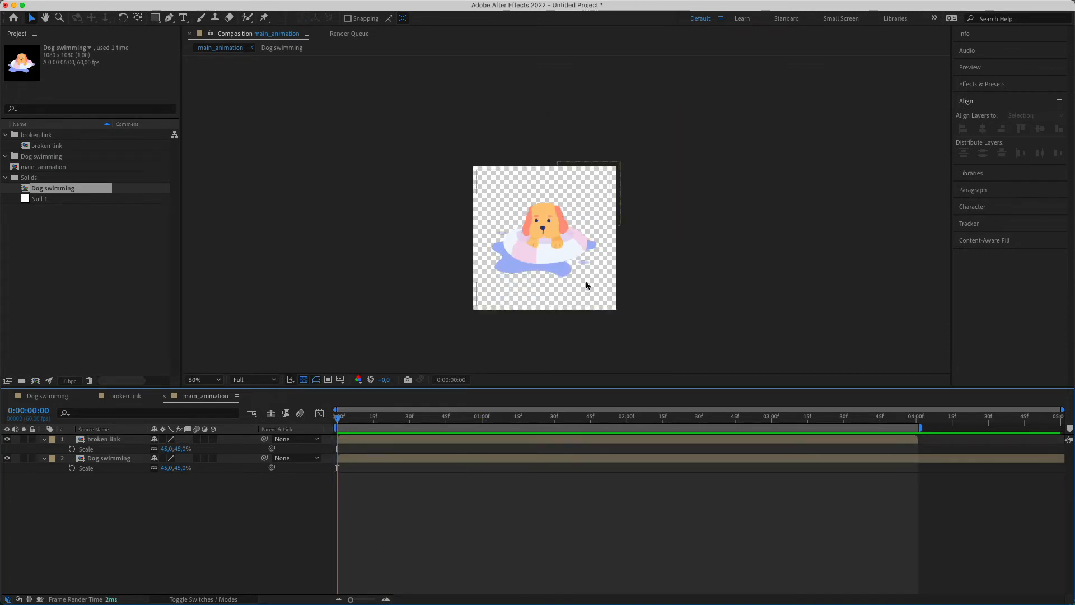
{"action": "left_click", "coordinate": [774, 417]}
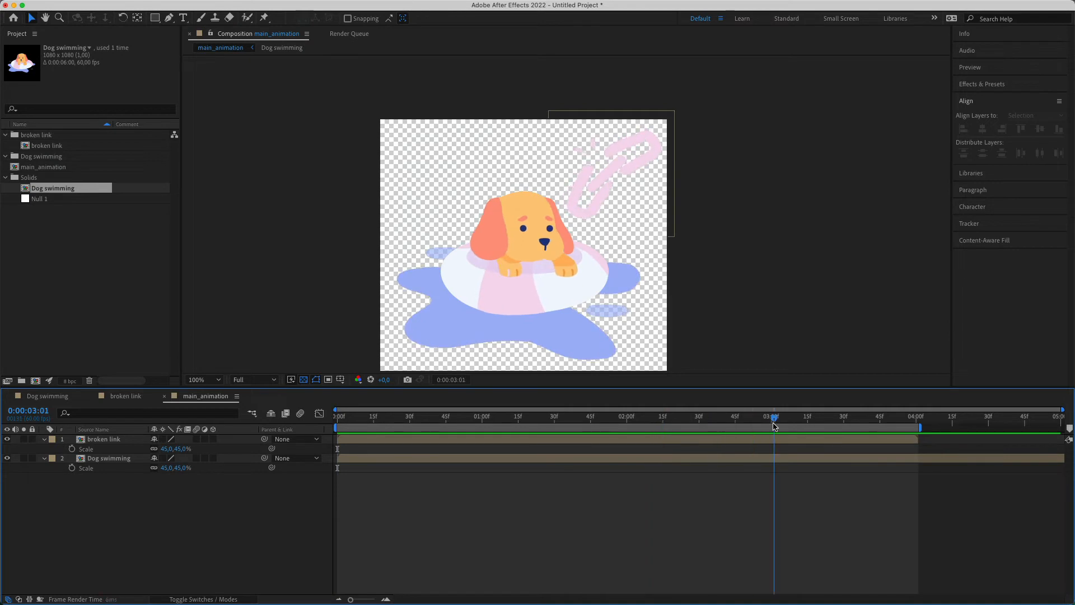
{"action": "left_click", "coordinate": [773, 417]}
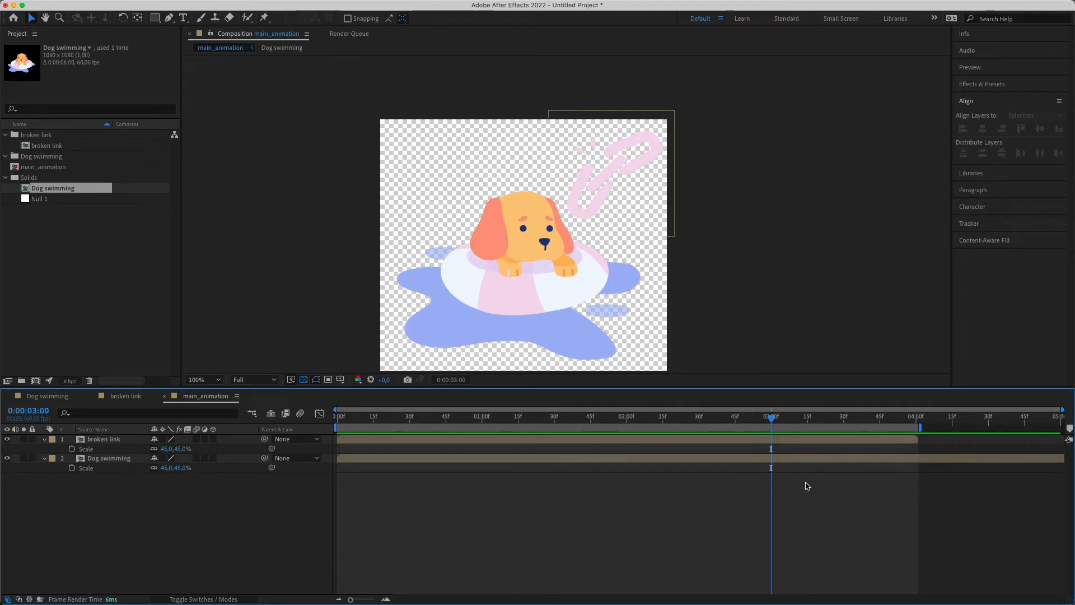
Pre-compose the dog and broken link layers into a precomposition named dog_and_chain
{"action": "right_click", "coordinate": [103, 457]}
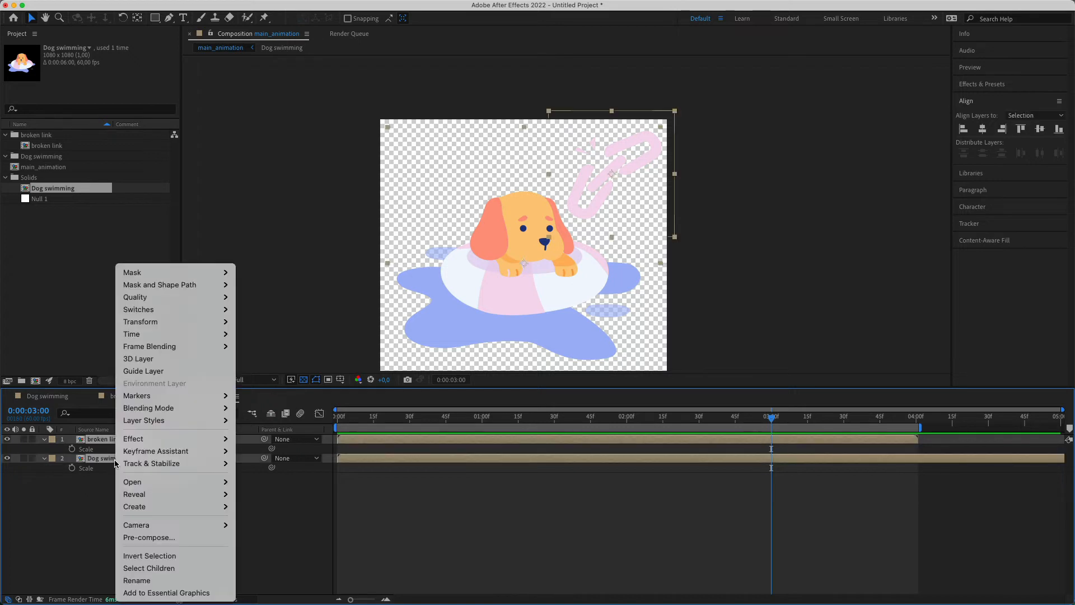
{"action": "left_click", "coordinate": [149, 536]}
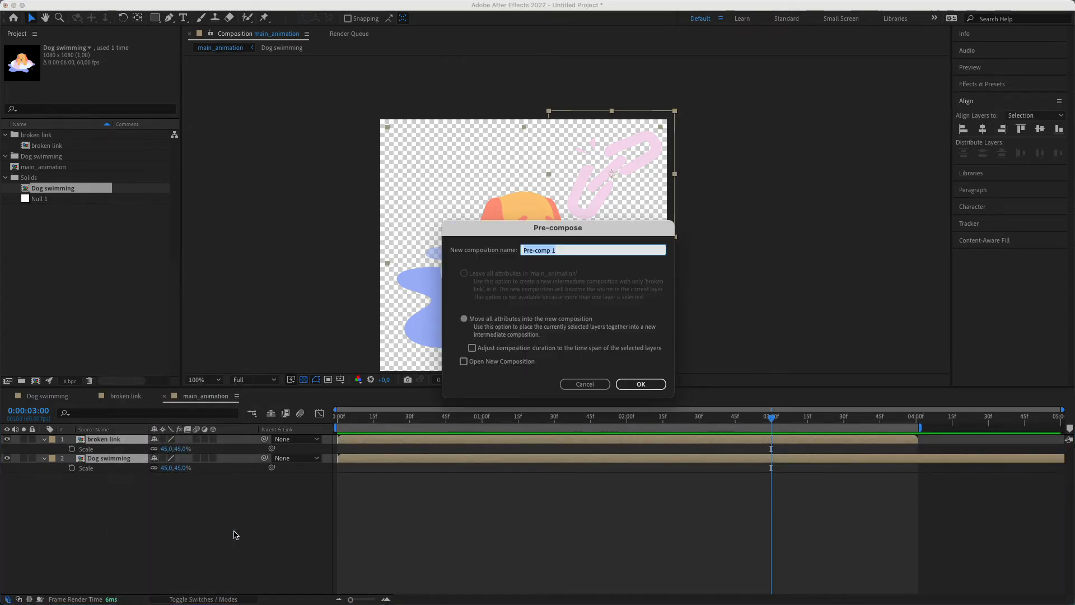
{"action": "type", "text": "dog_and_chain"}
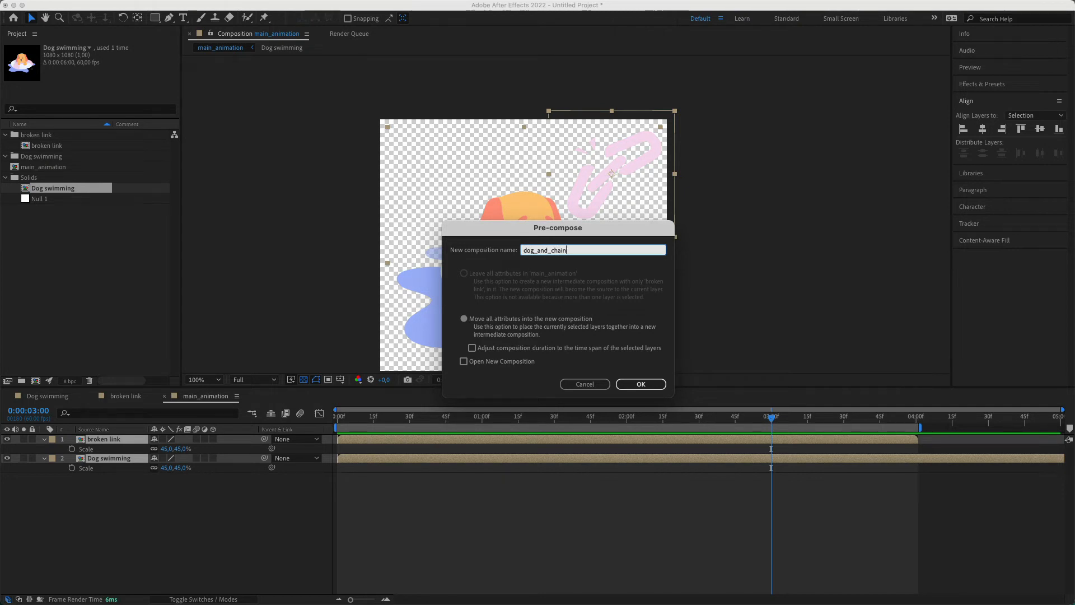
{"action": "left_click", "coordinate": [639, 383]}
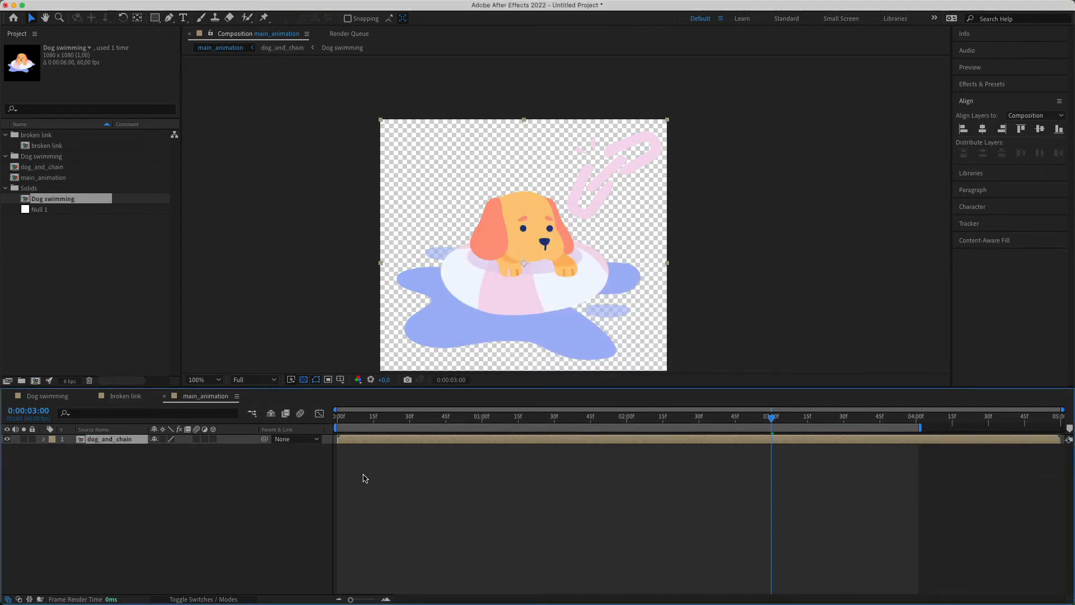
{"action": "mouse_move", "coordinate": [159, 455]}
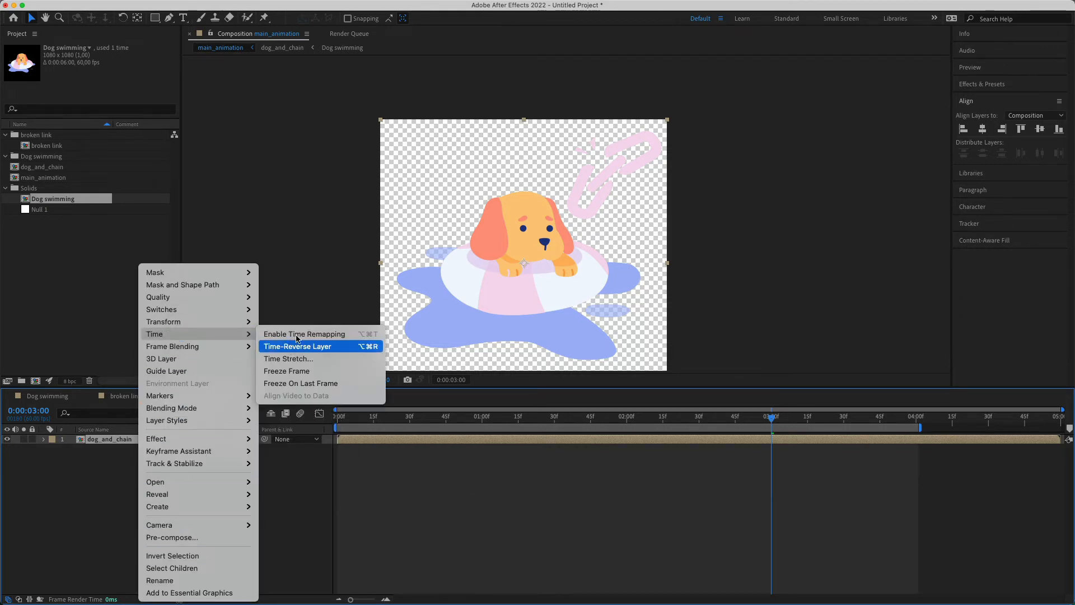
Enable Time Remapping on dog_and_chain and lengthen main_animation's duration to about seven seconds
{"action": "left_click", "coordinate": [303, 333]}
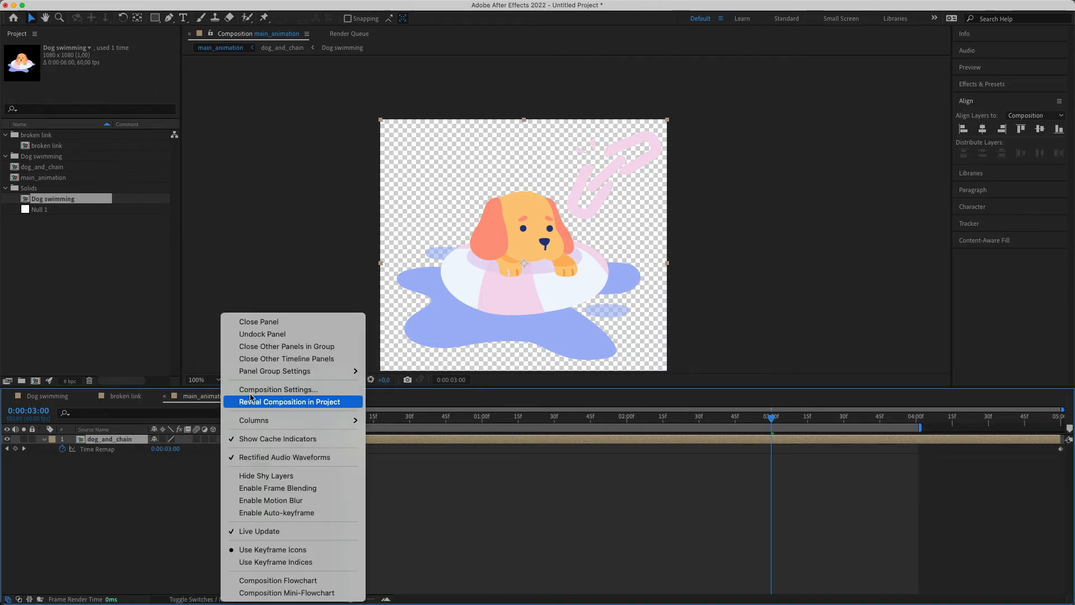
{"action": "left_click", "coordinate": [277, 389]}
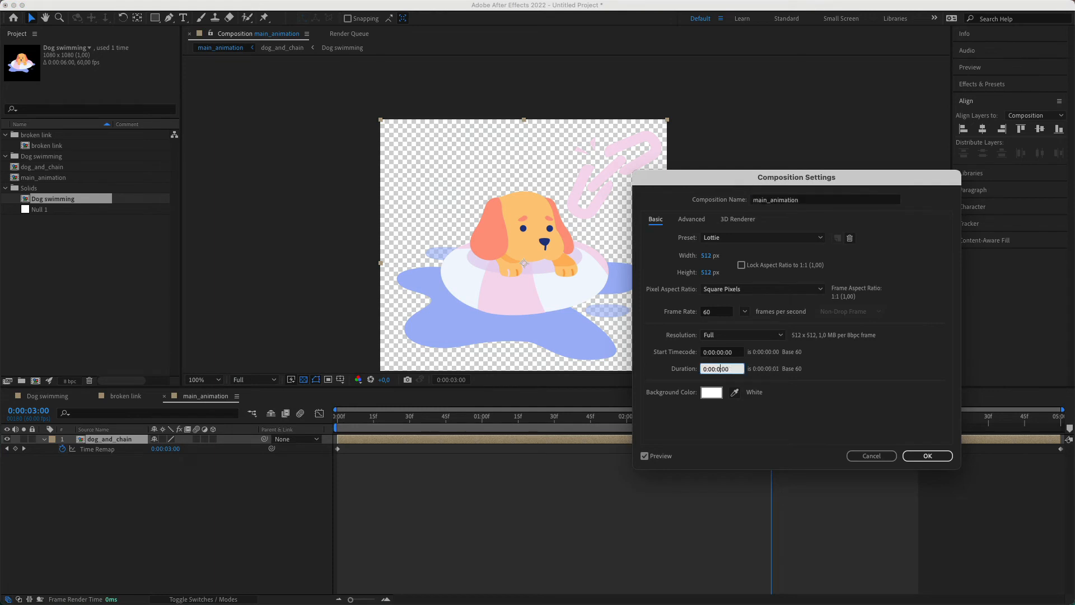
{"action": "left_click", "coordinate": [926, 456]}
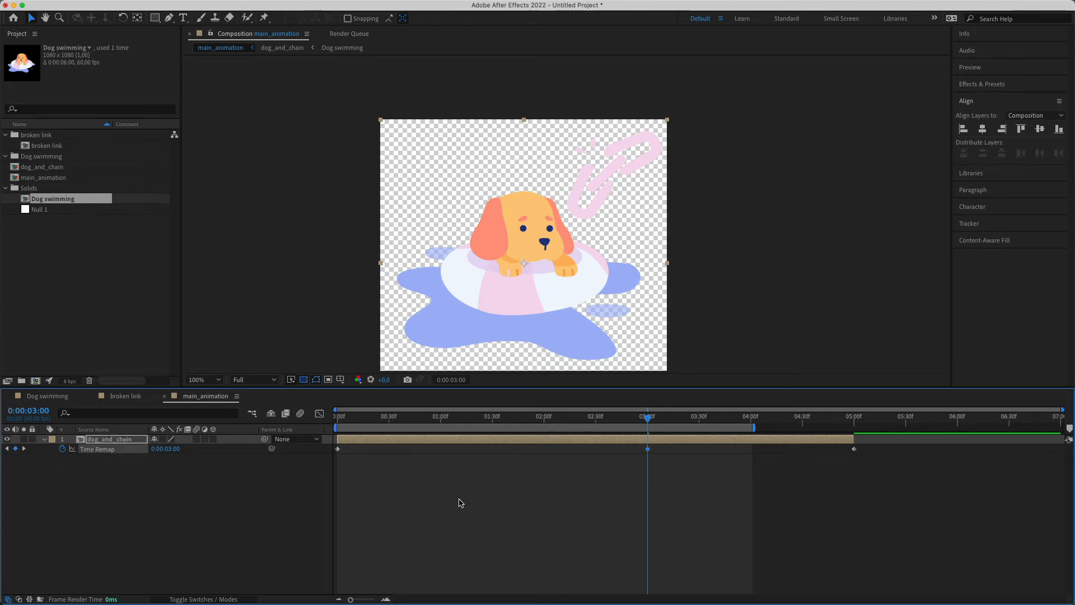
{"action": "mouse_move", "coordinate": [648, 452]}
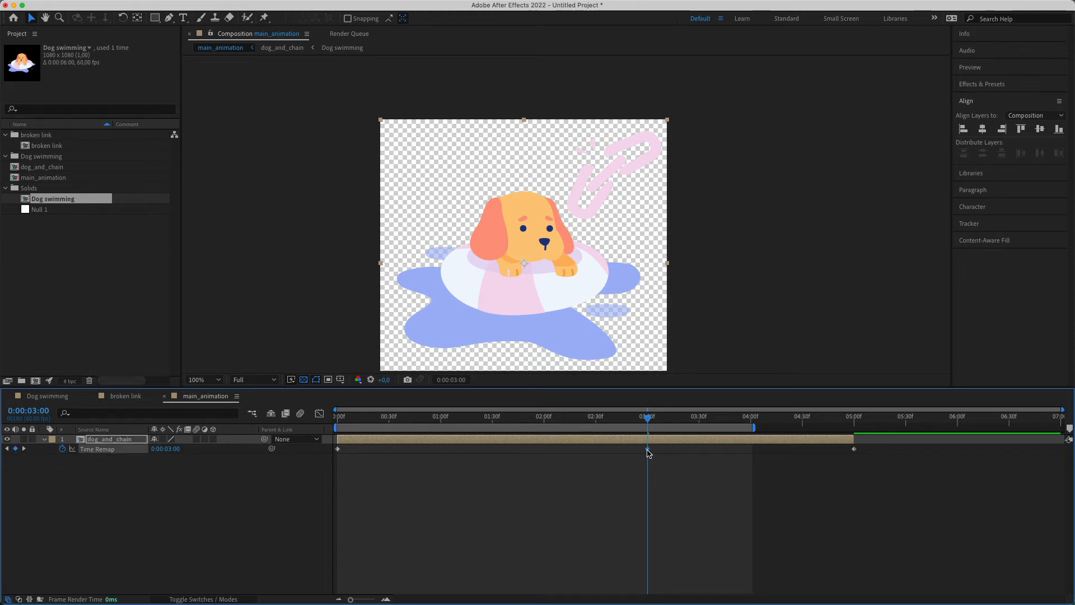
{"action": "mouse_move", "coordinate": [650, 453]}
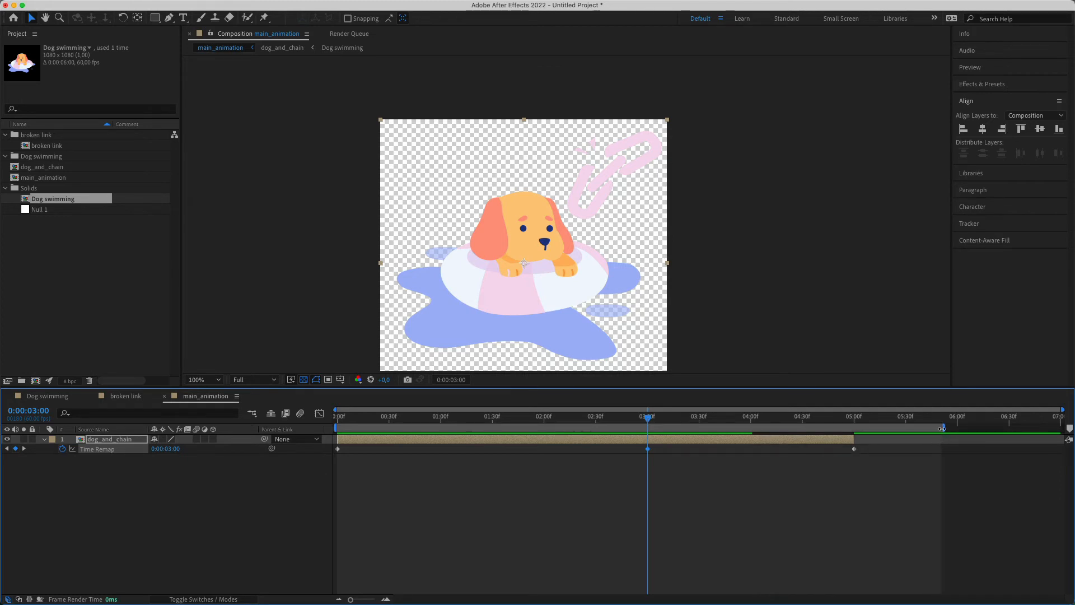
{"action": "mouse_move", "coordinate": [960, 423]}
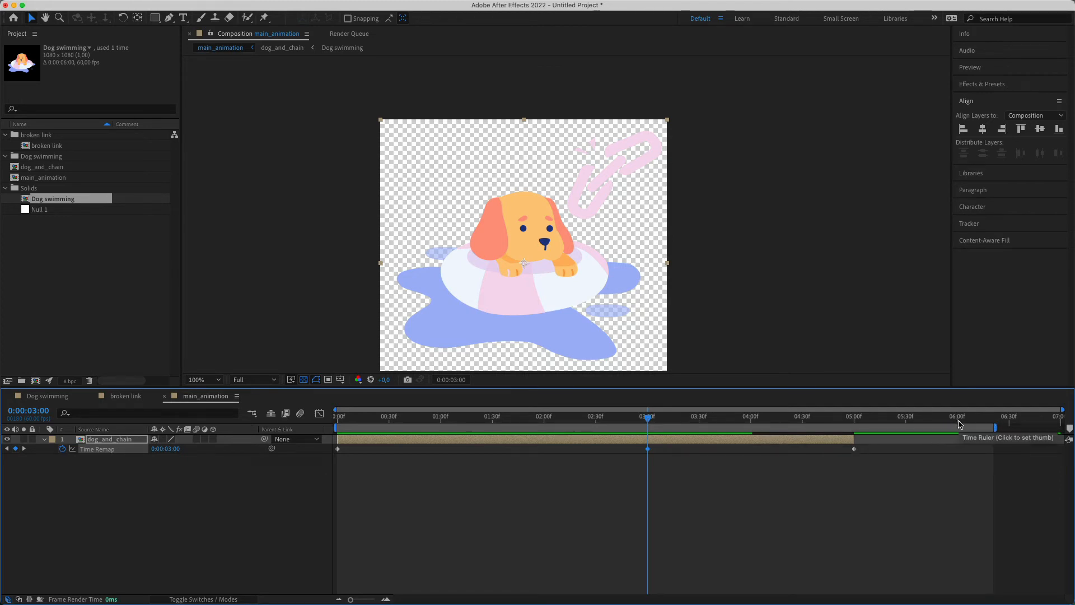
Extend the work area end to 6:00, preview the stretched loop, and return to frame 0
{"action": "left_click", "coordinate": [958, 417]}
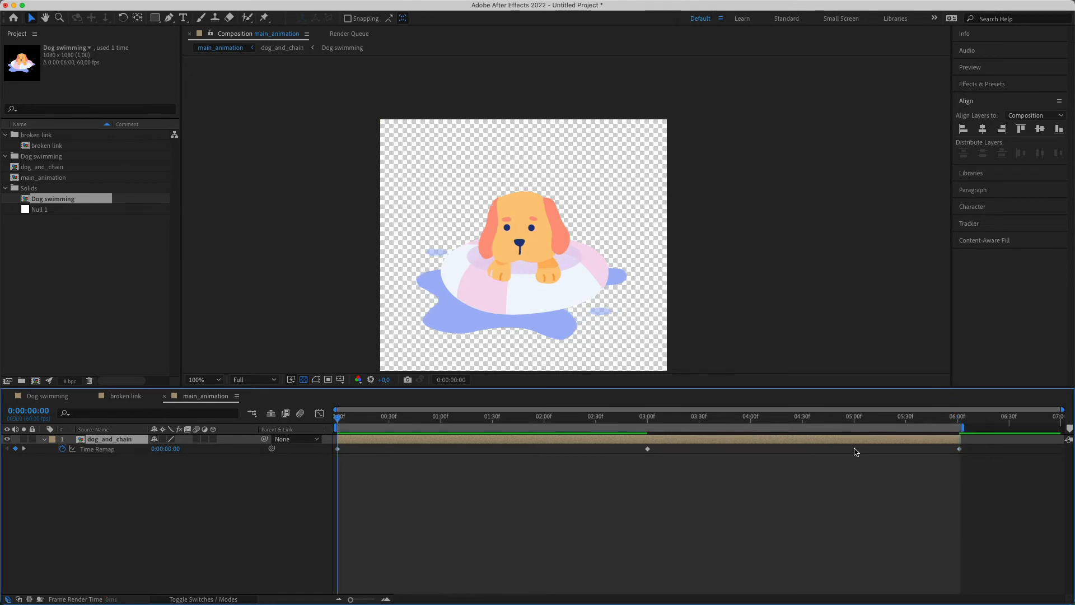
{"action": "left_click", "coordinate": [538, 416]}
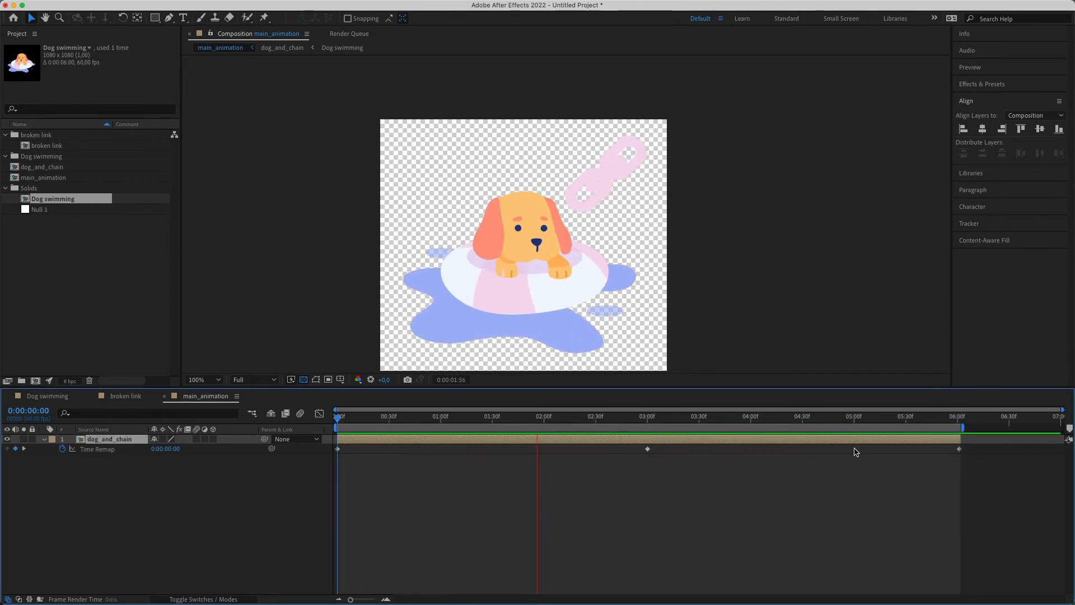
{"action": "left_click", "coordinate": [746, 416]}
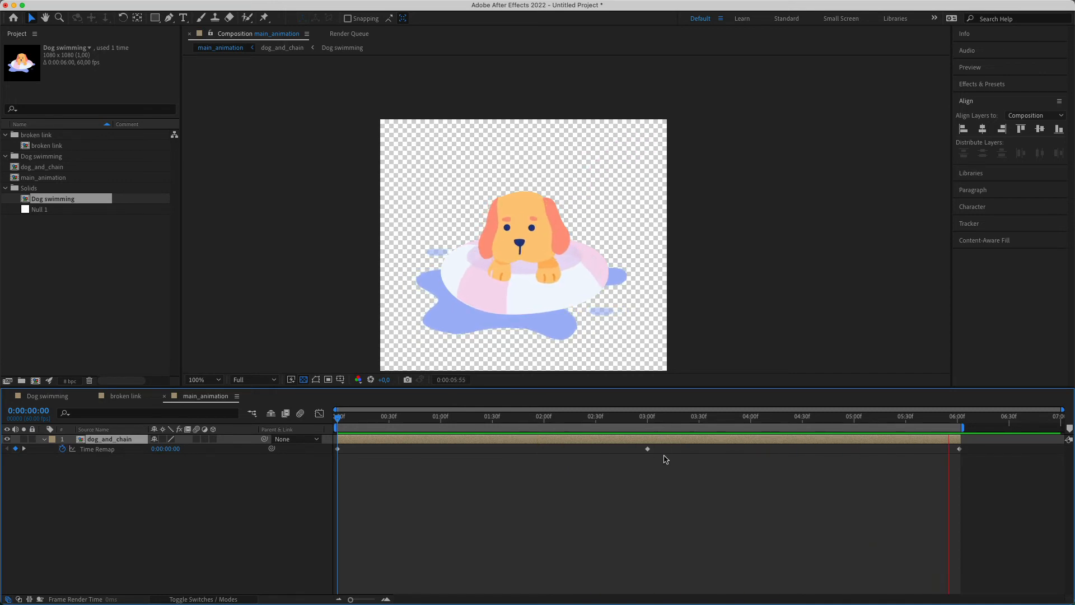
{"action": "left_click", "coordinate": [492, 416]}
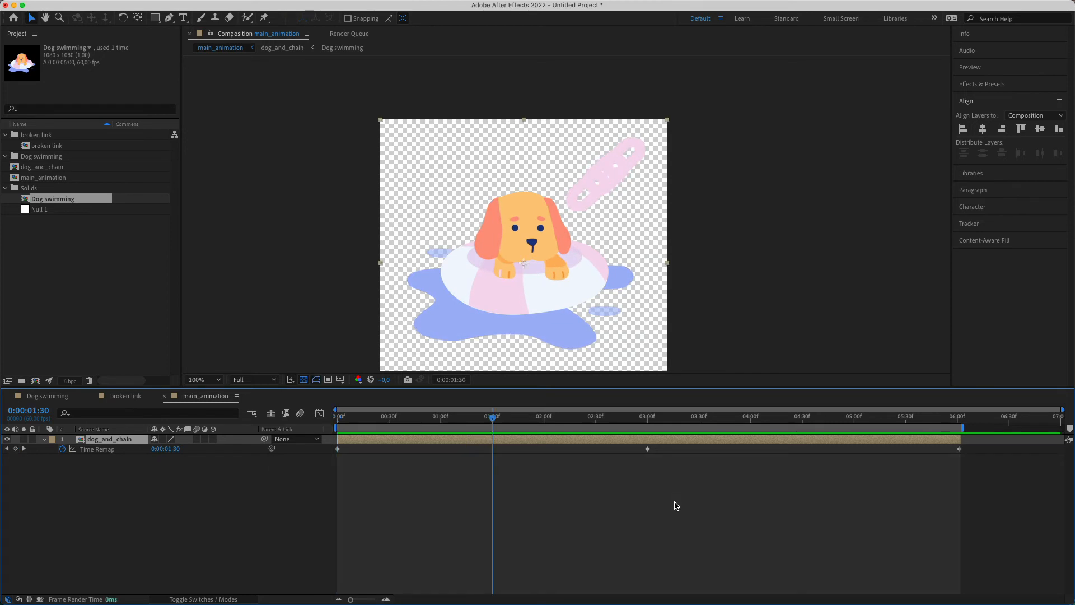
{"action": "key", "text": "Home"}
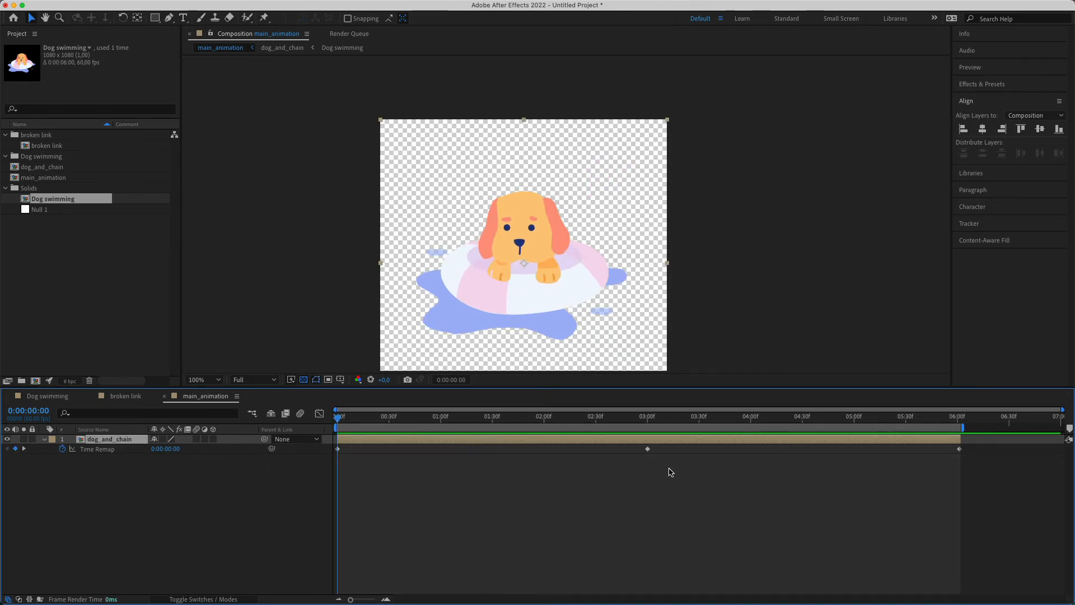
{"action": "mouse_move", "coordinate": [637, 425]}
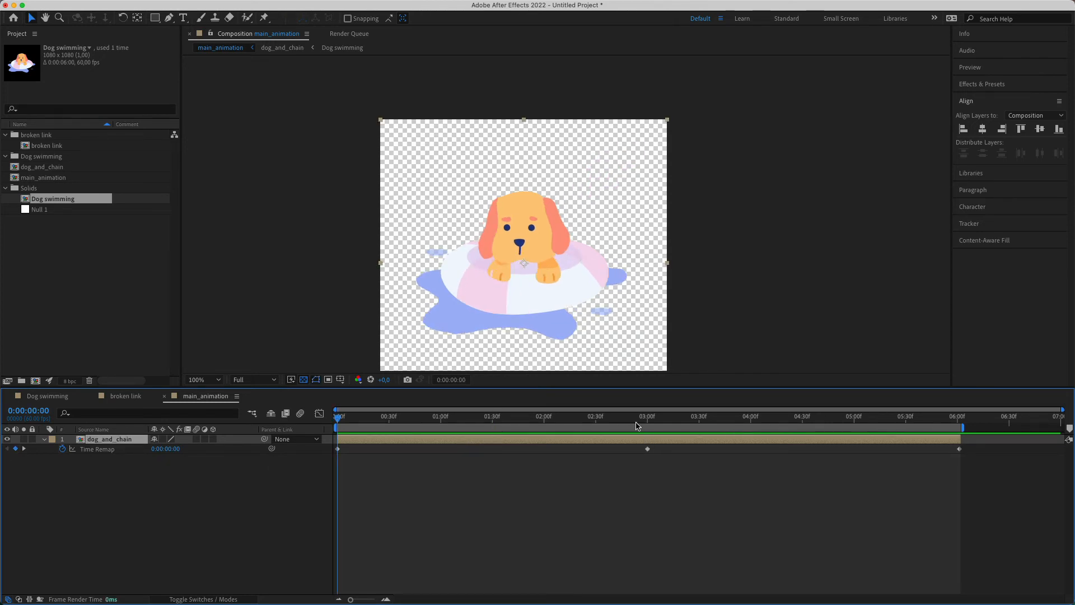
Add a hold Time Remap keyframe just after 3:00 and preview the six-second pausing loop
{"action": "left_click", "coordinate": [637, 416]}
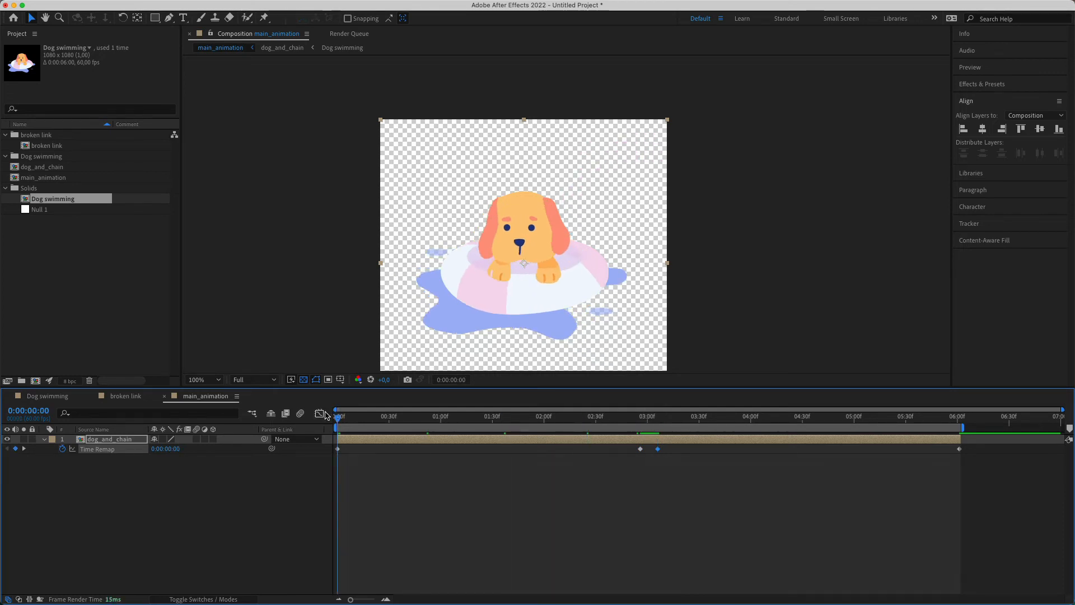
{"action": "left_click", "coordinate": [489, 416]}
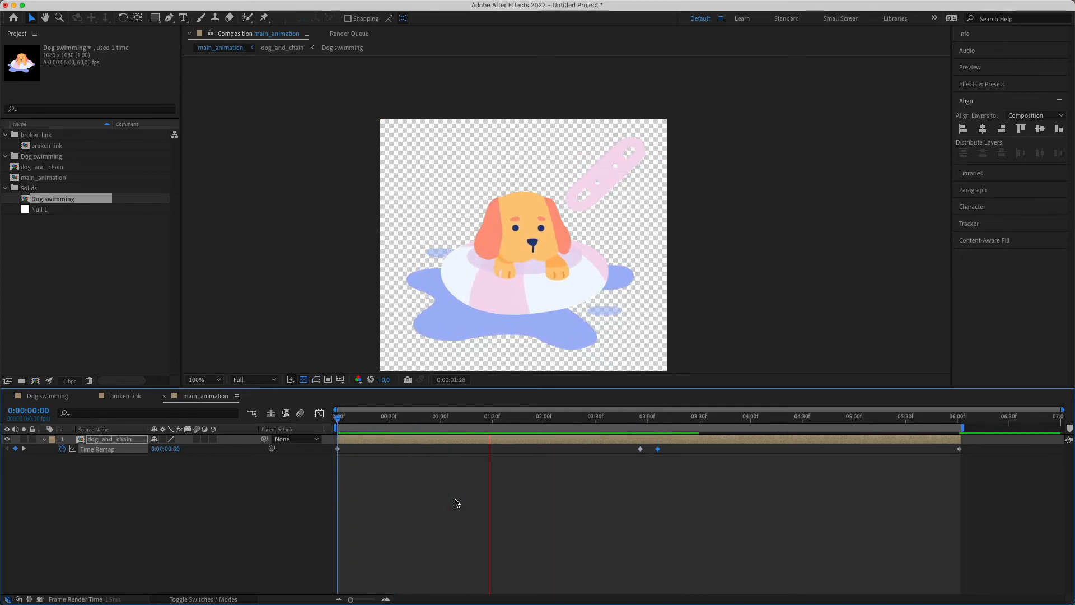
{"action": "left_click", "coordinate": [698, 415]}
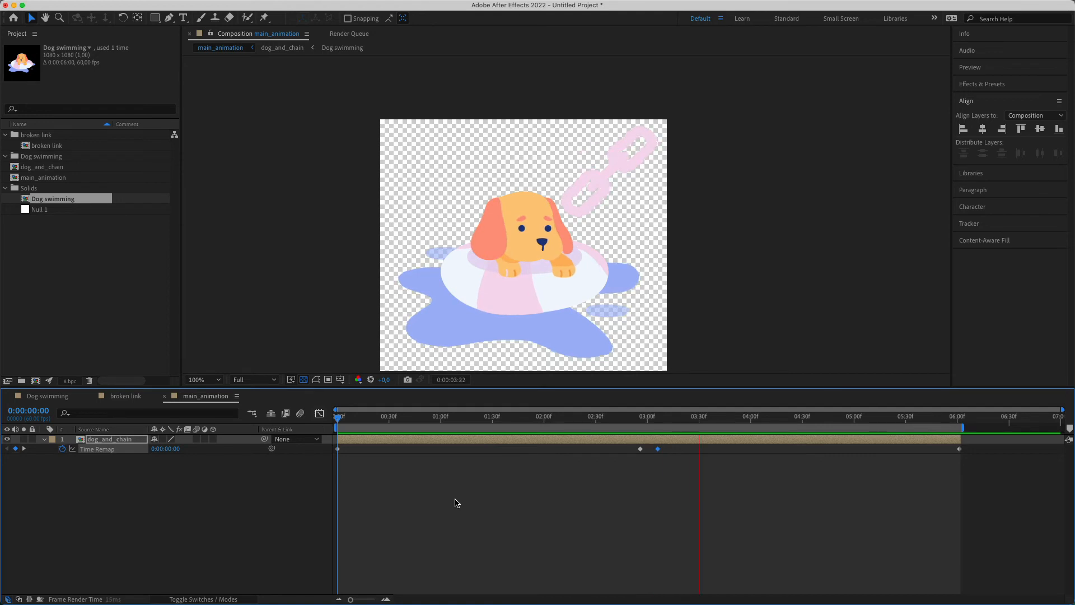
{"action": "left_click", "coordinate": [904, 417]}
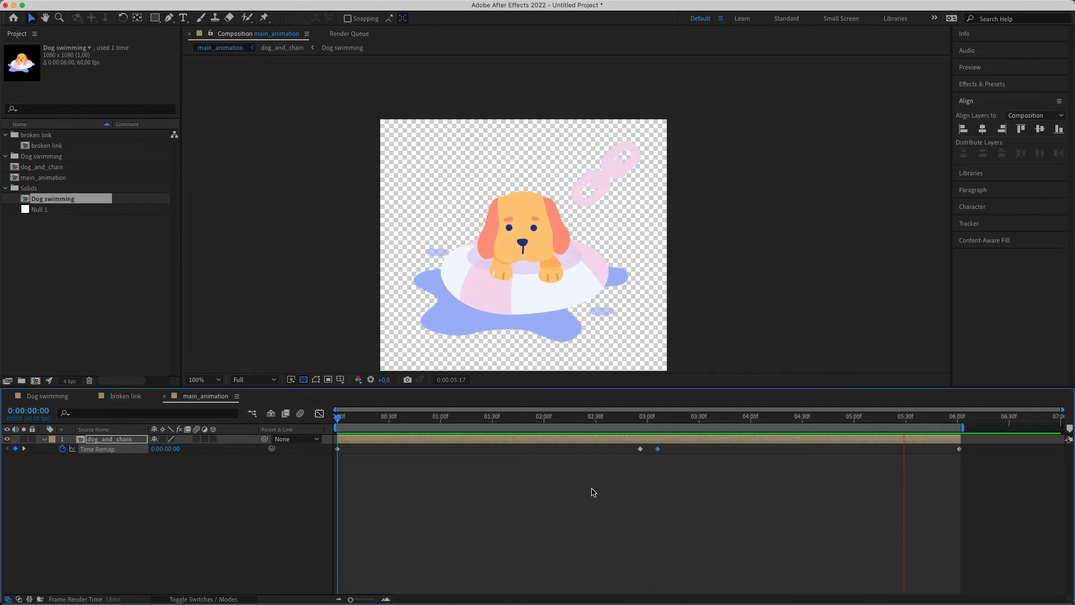
{"action": "left_click", "coordinate": [487, 416]}
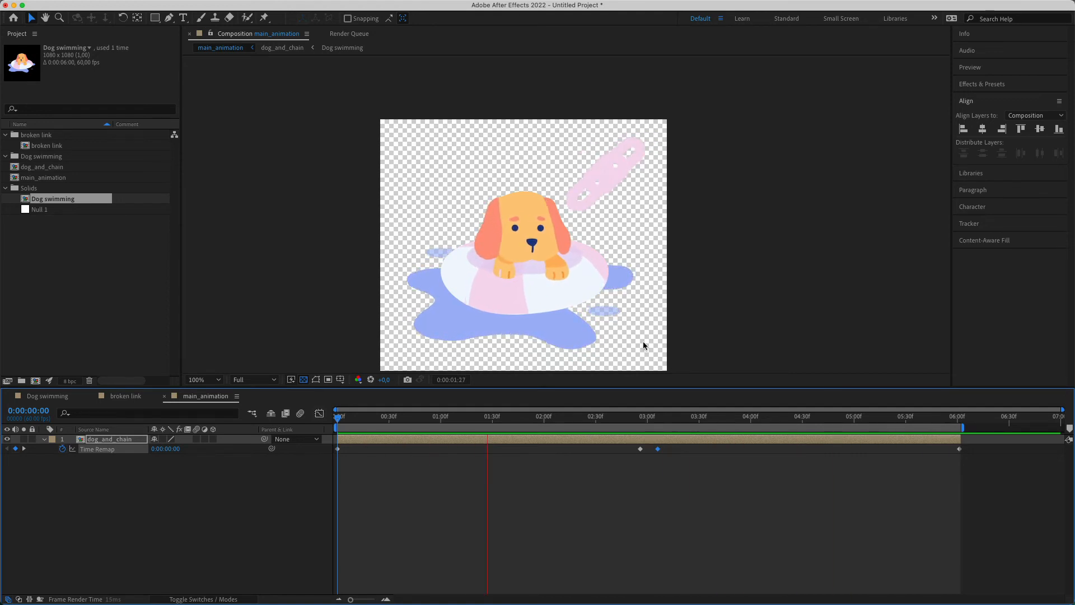
{"action": "left_click", "coordinate": [692, 416]}
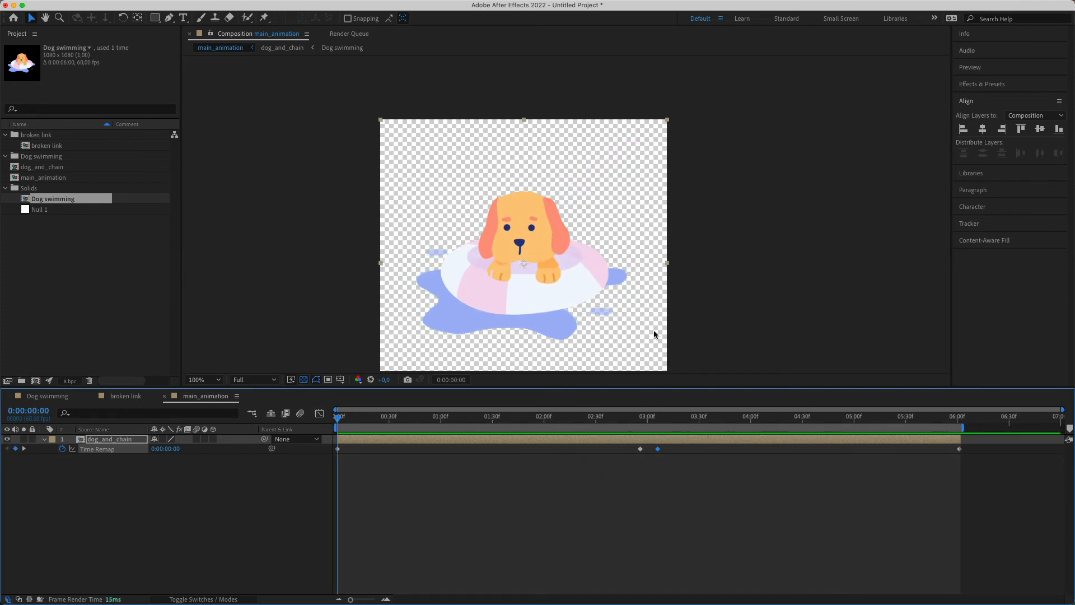
{"action": "left_click", "coordinate": [200, 379]}
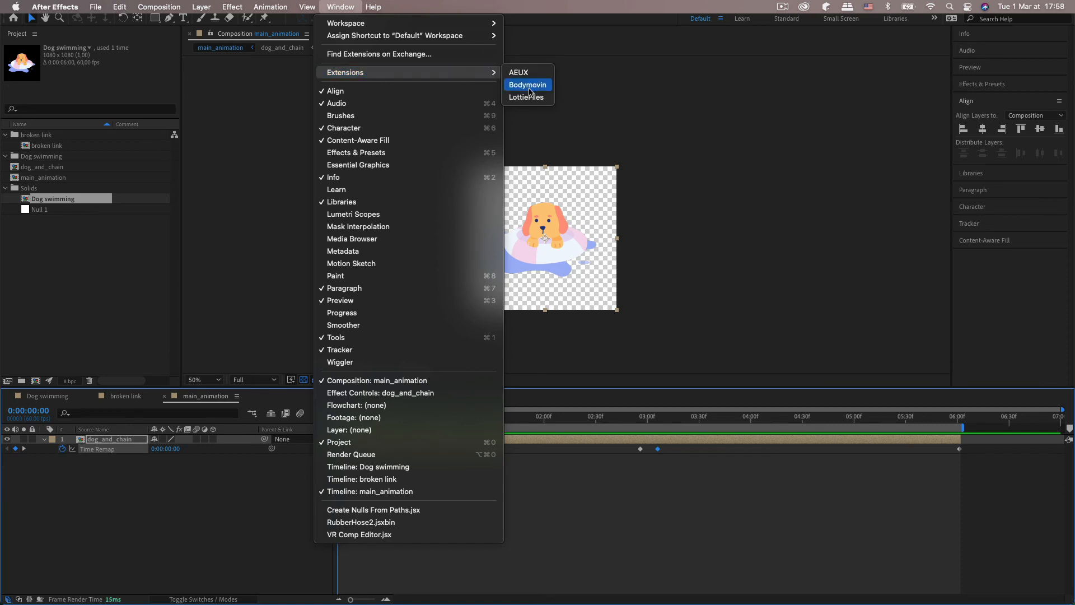
Show the LottieFiles extension panel and render main_animation to Lottie
{"action": "left_click", "coordinate": [526, 96]}
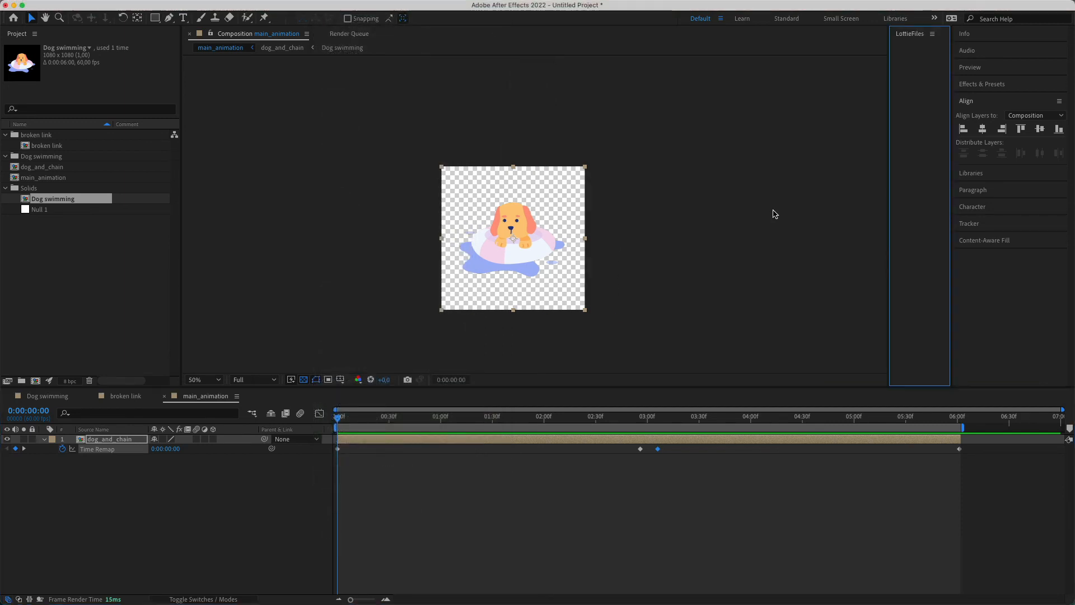
{"action": "mouse_move", "coordinate": [888, 287]}
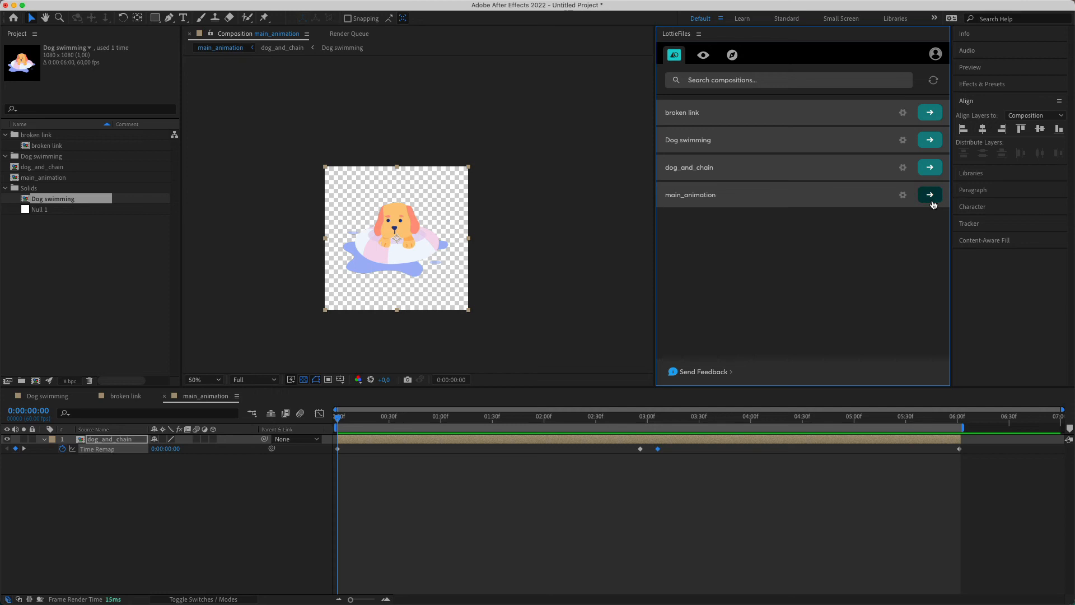
{"action": "left_click", "coordinate": [929, 194]}
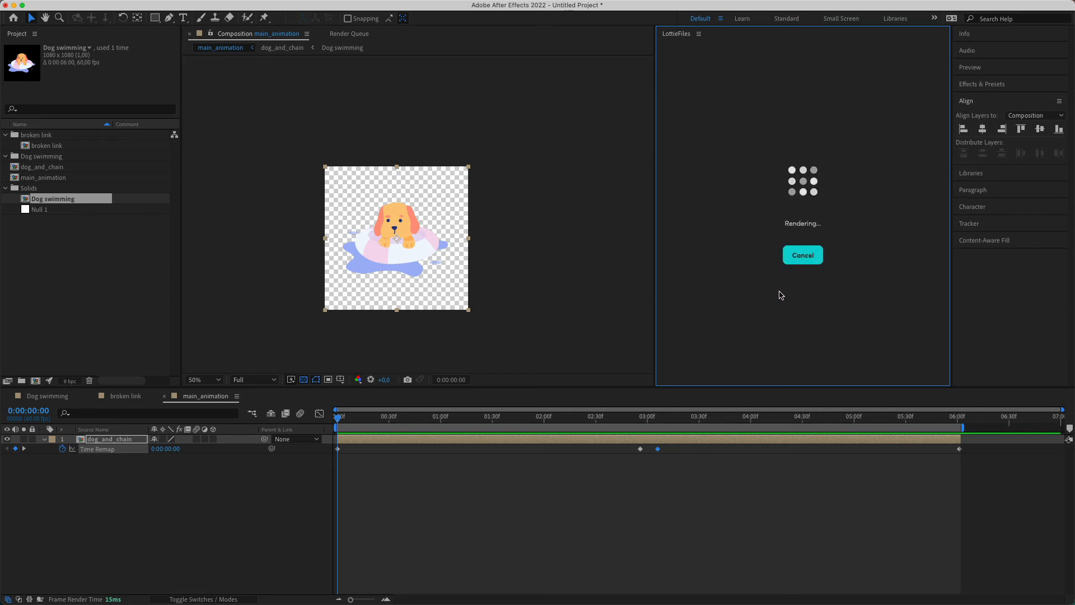
{"action": "mouse_move", "coordinate": [727, 314]}
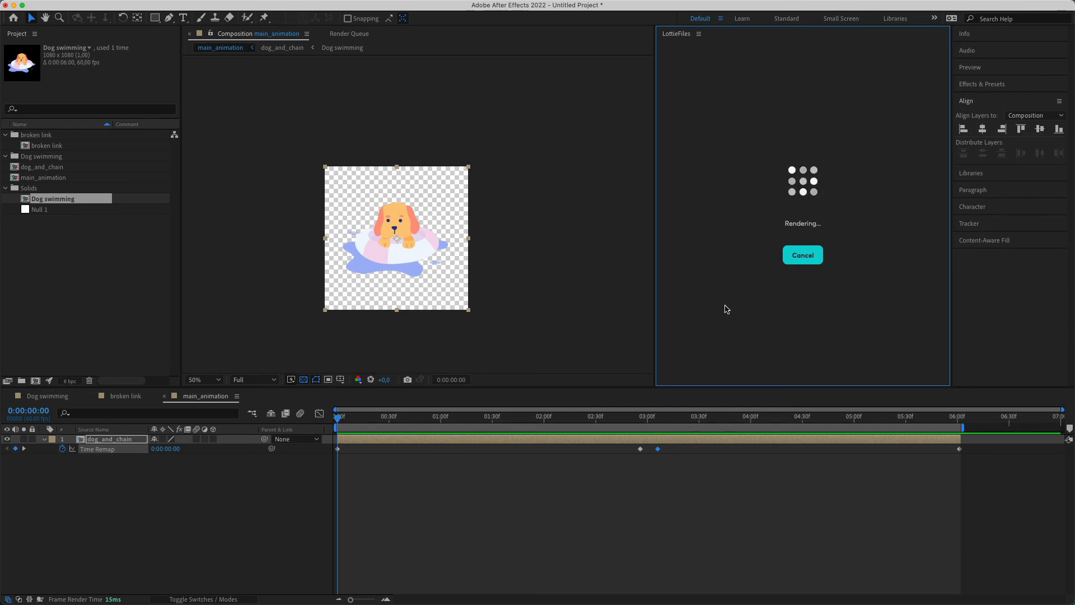
{"action": "mouse_move", "coordinate": [720, 301]}
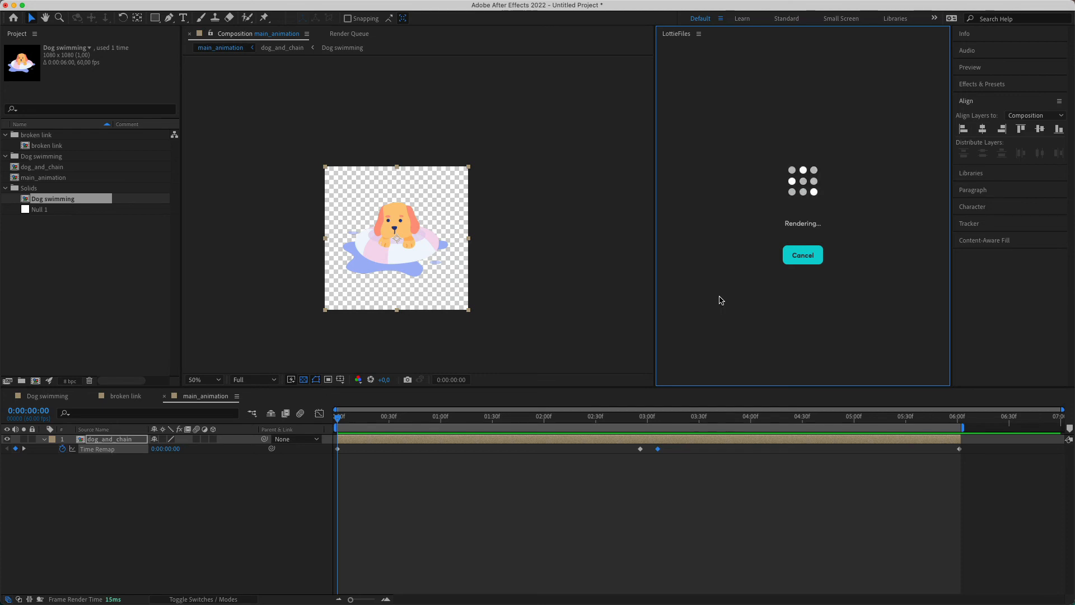